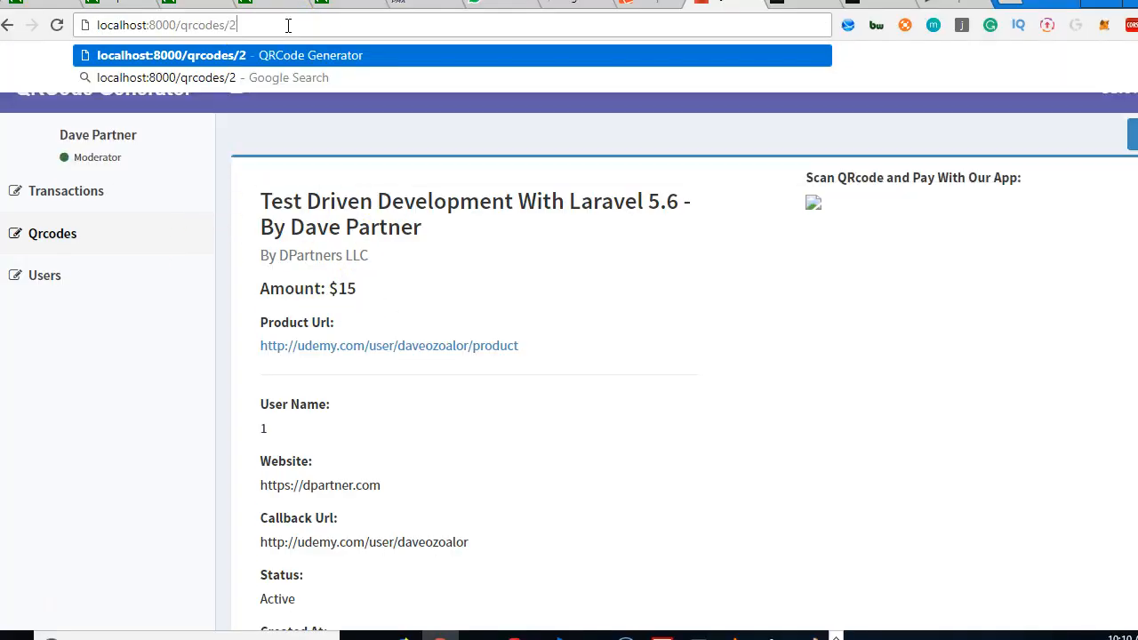
- Load localhost:8000/qrcodes/5 and review the ICO course QR code fields down to the footer
key(Enter)
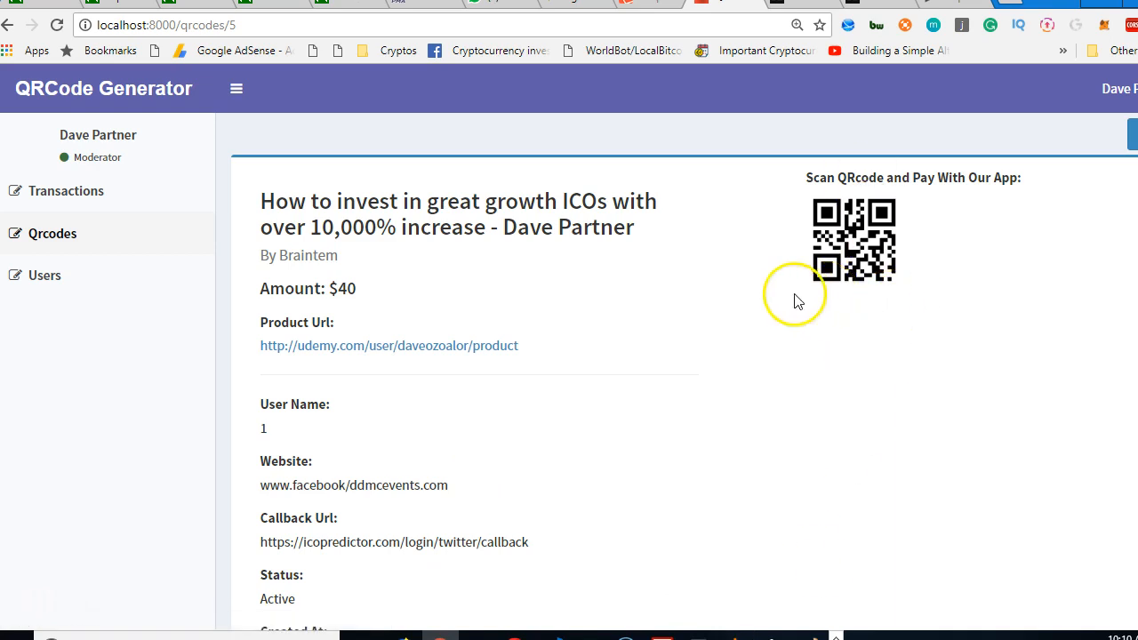
scroll(down, 3)
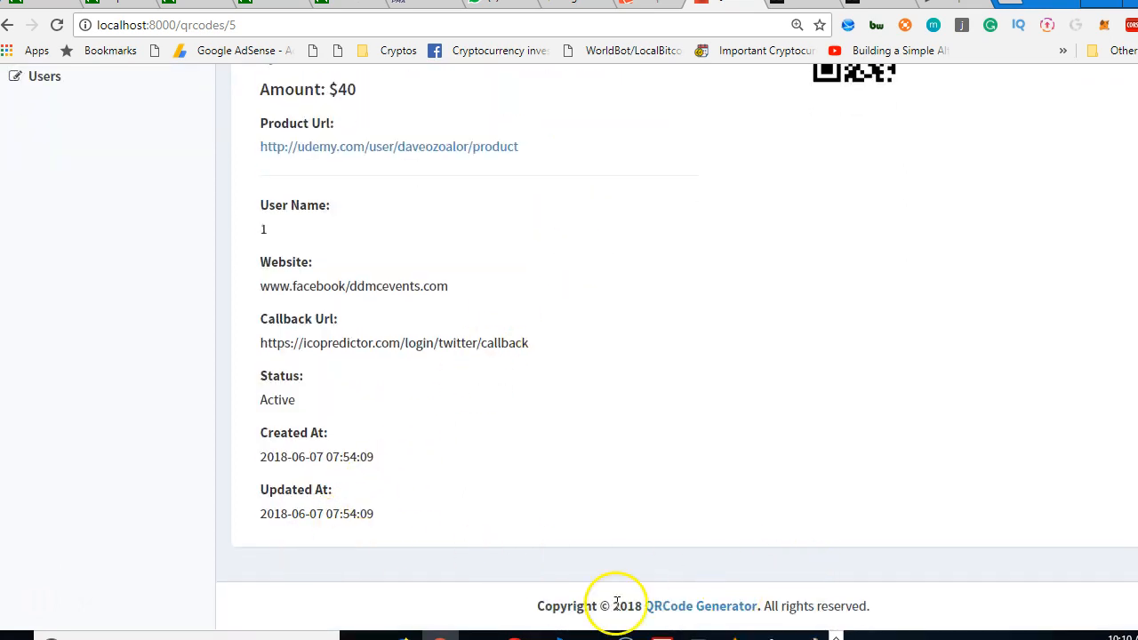
mouse_move(669, 416)
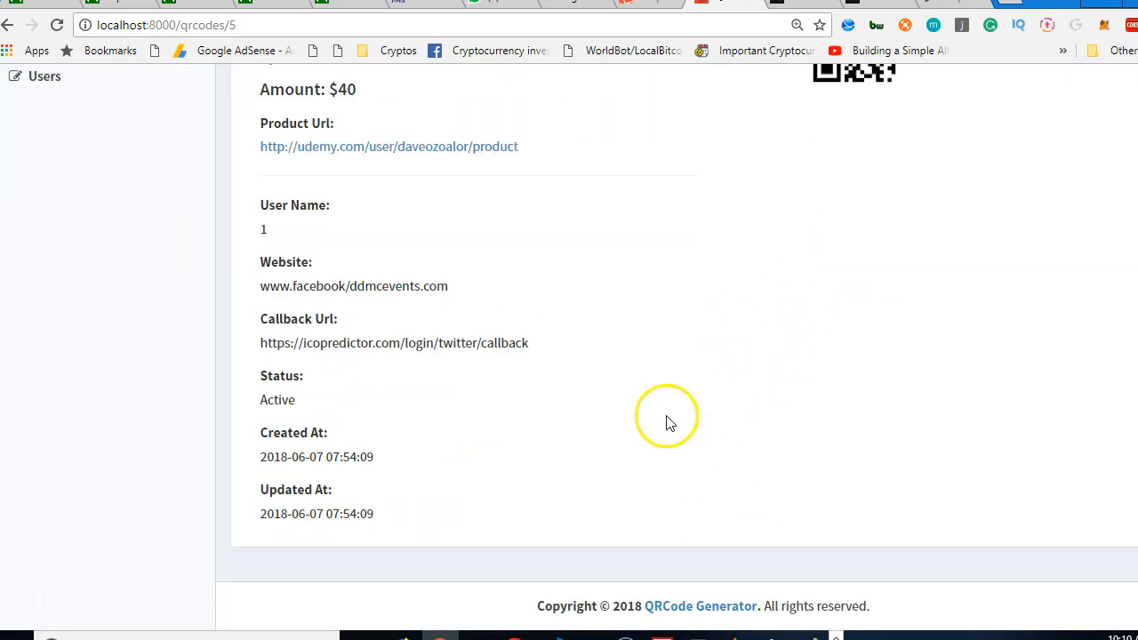
mouse_move(374, 530)
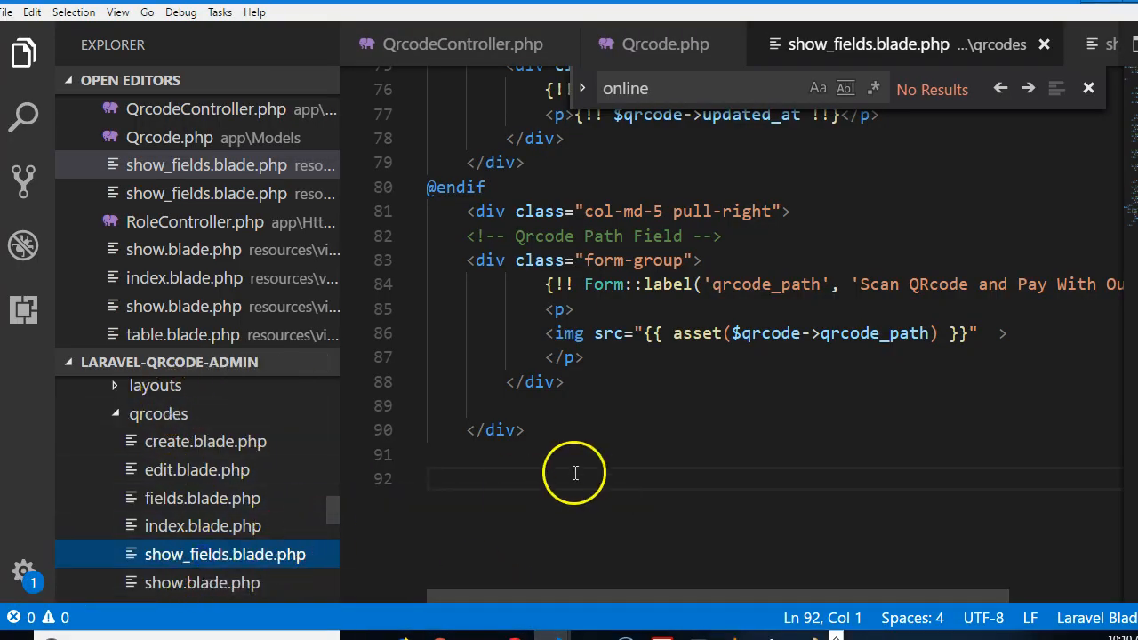
key(Enter)
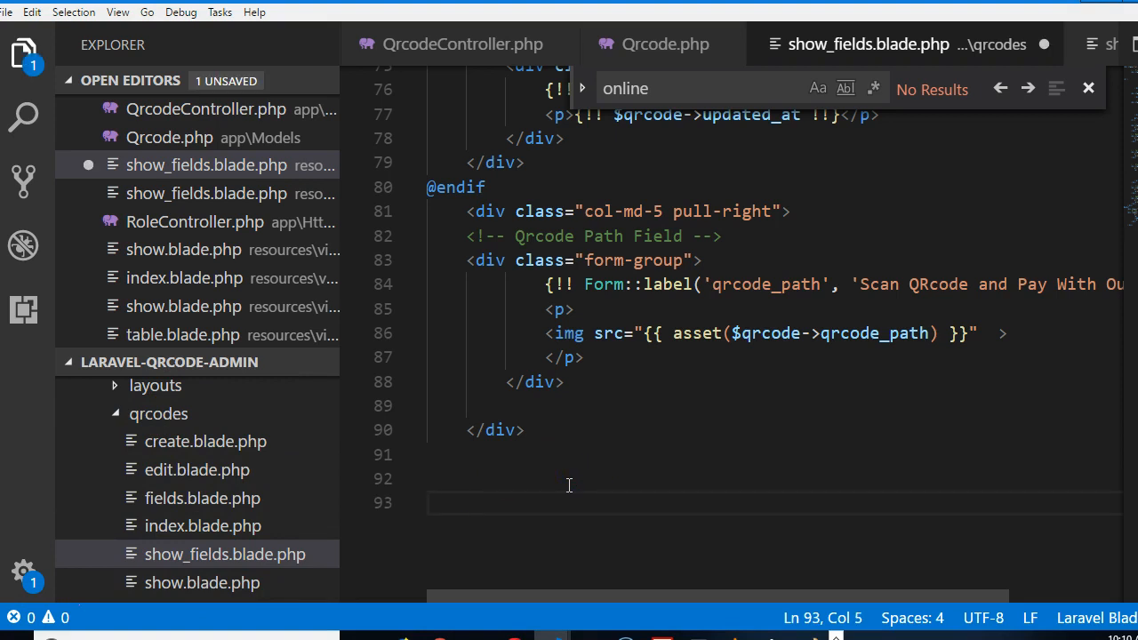
text(@include)
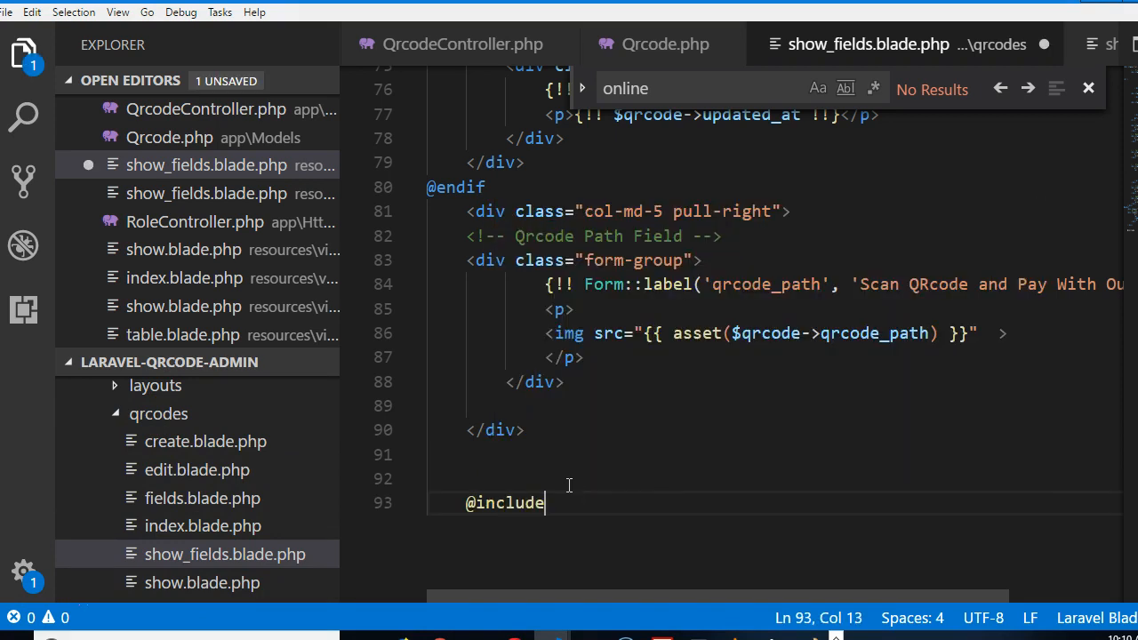
text((''))
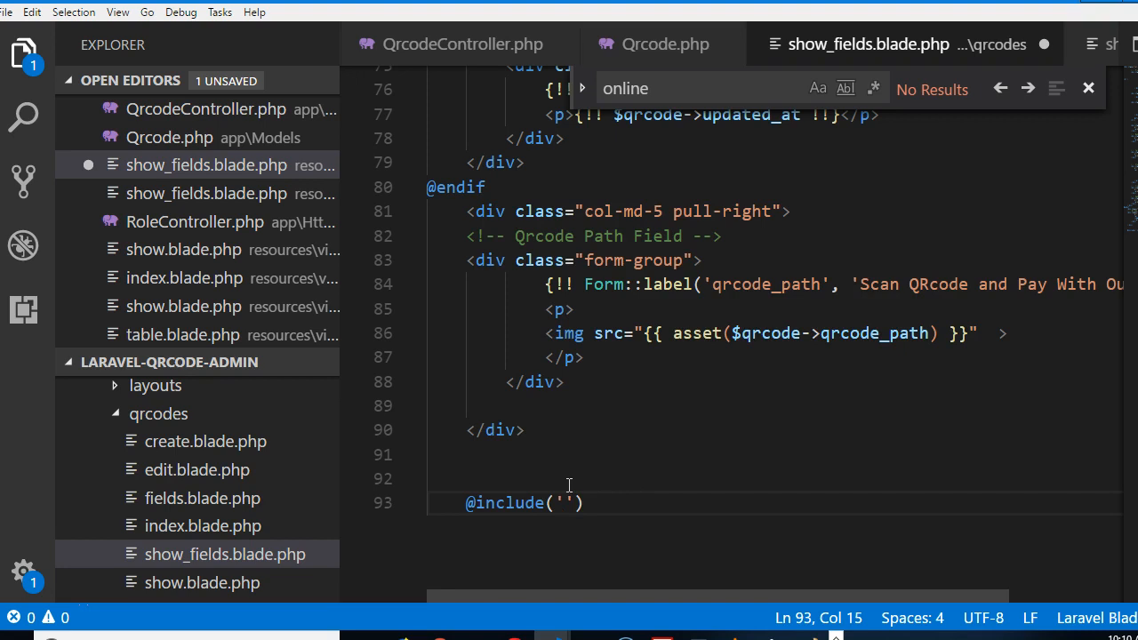
text(trn)
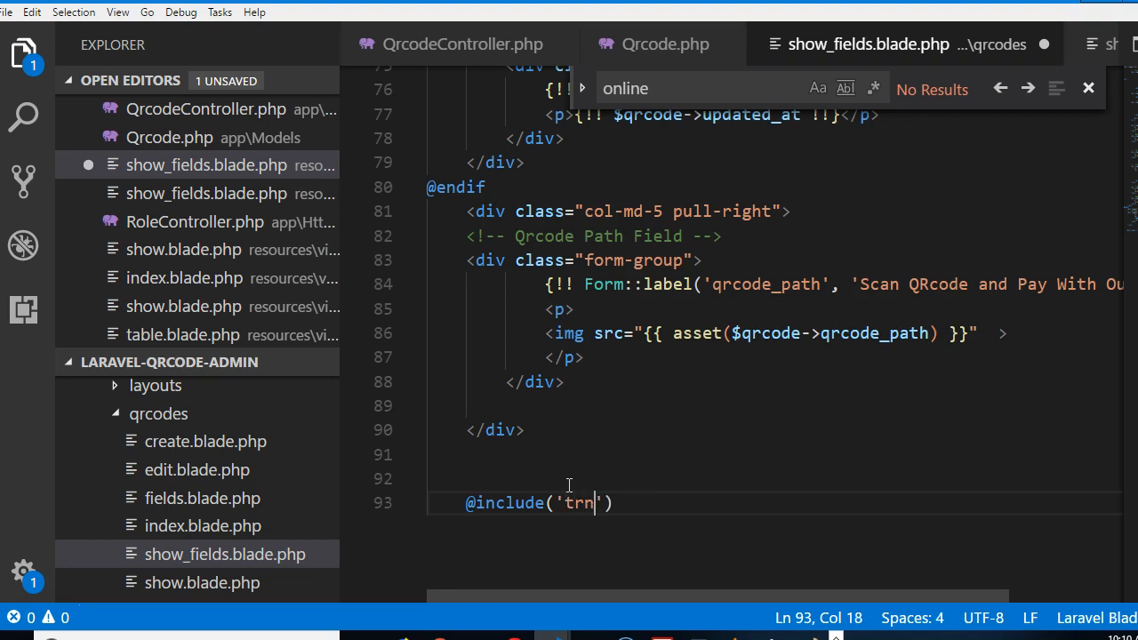
text(ransacti)
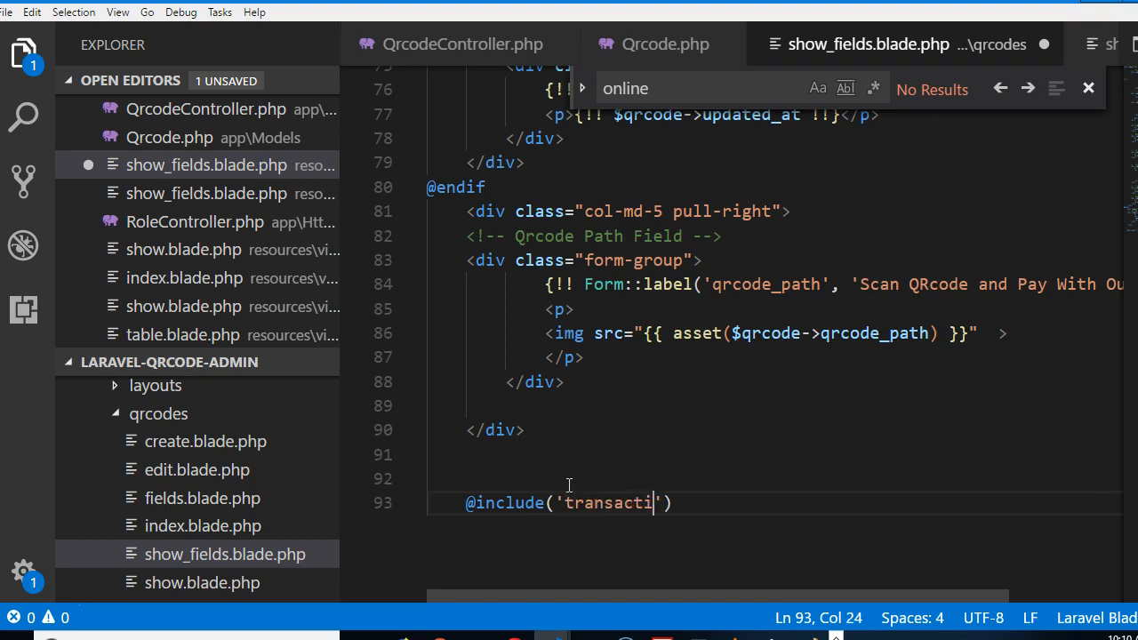
text(ons.table)
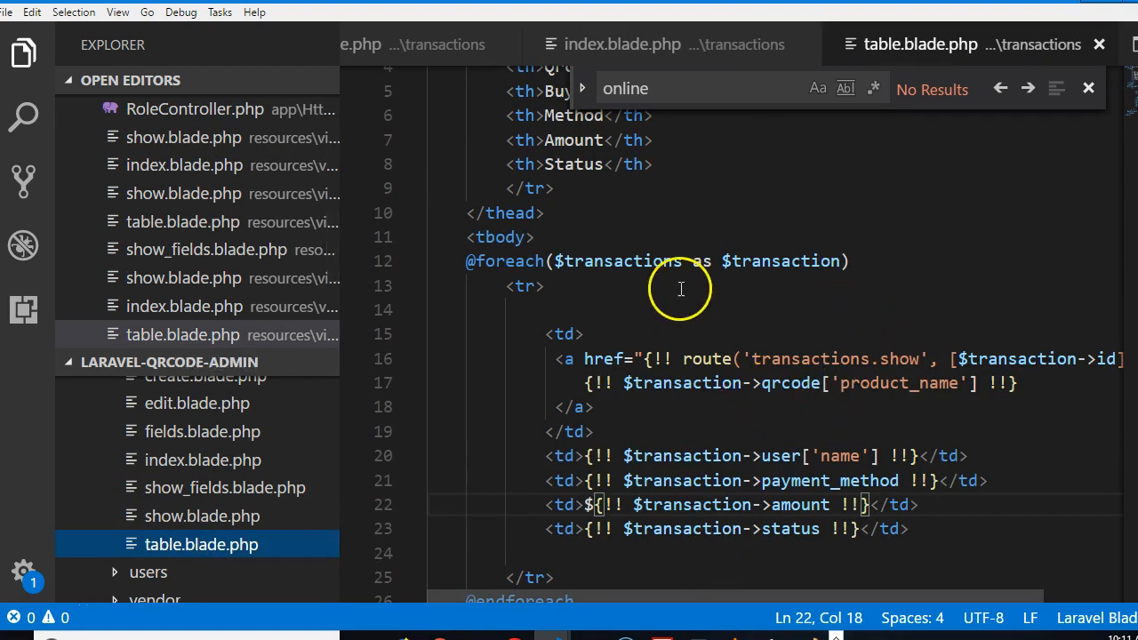
scroll(down, 3)
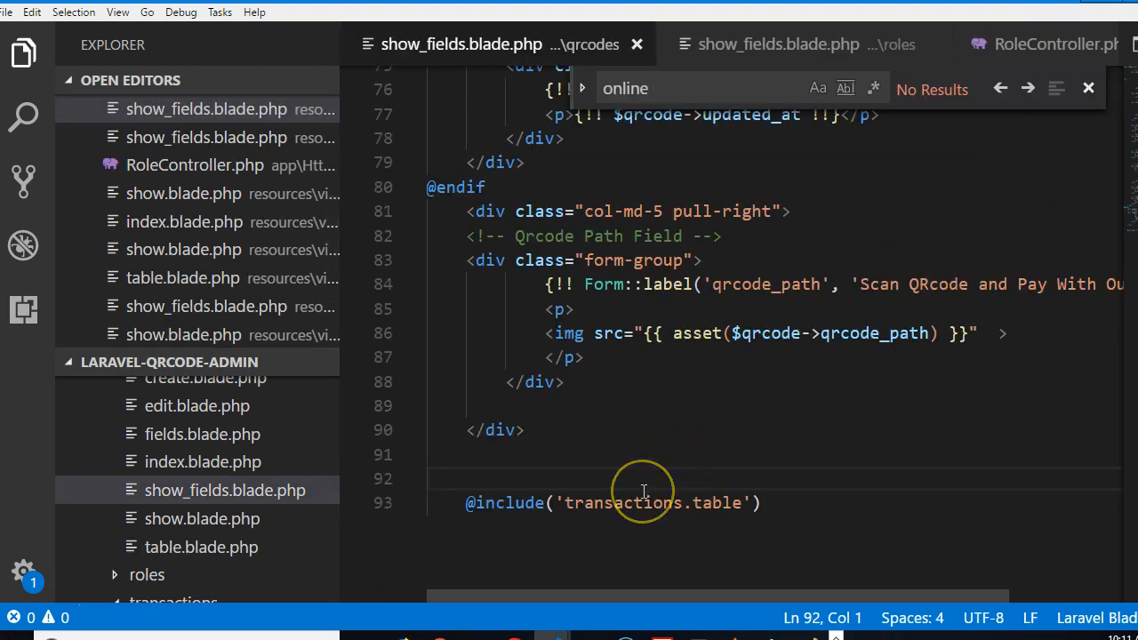
text(<h3)
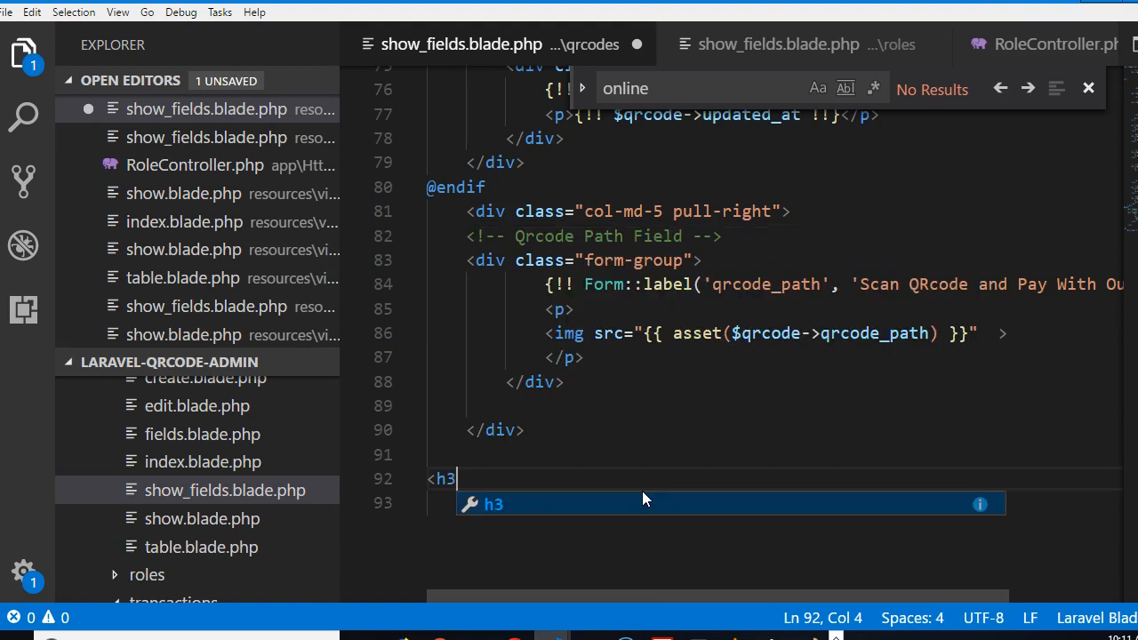
text(</h3>)
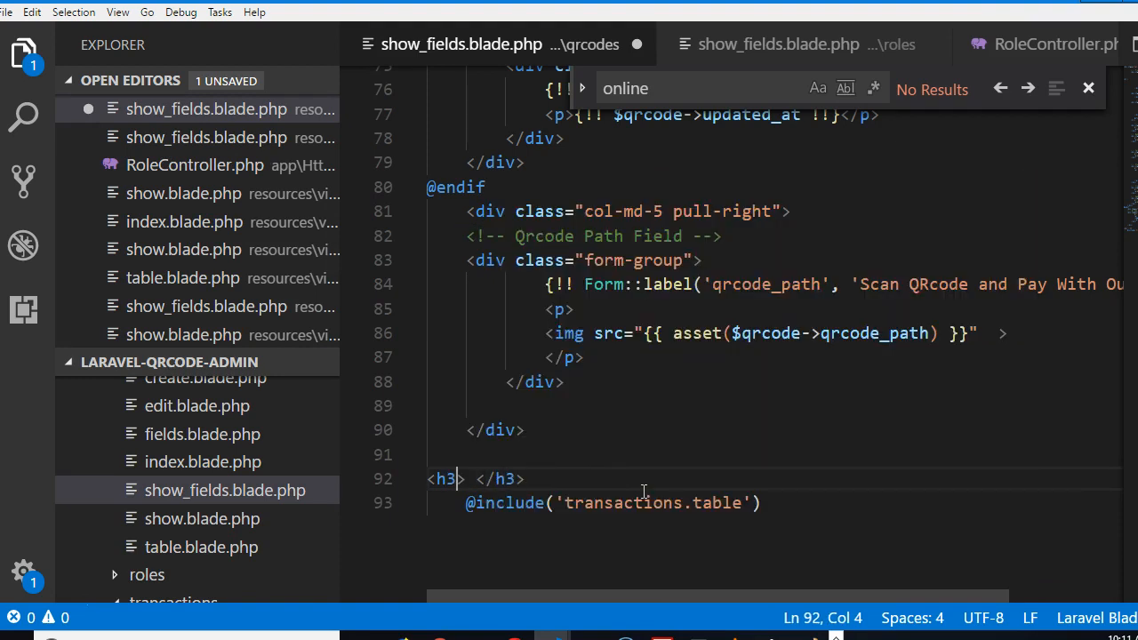
text(Tr)
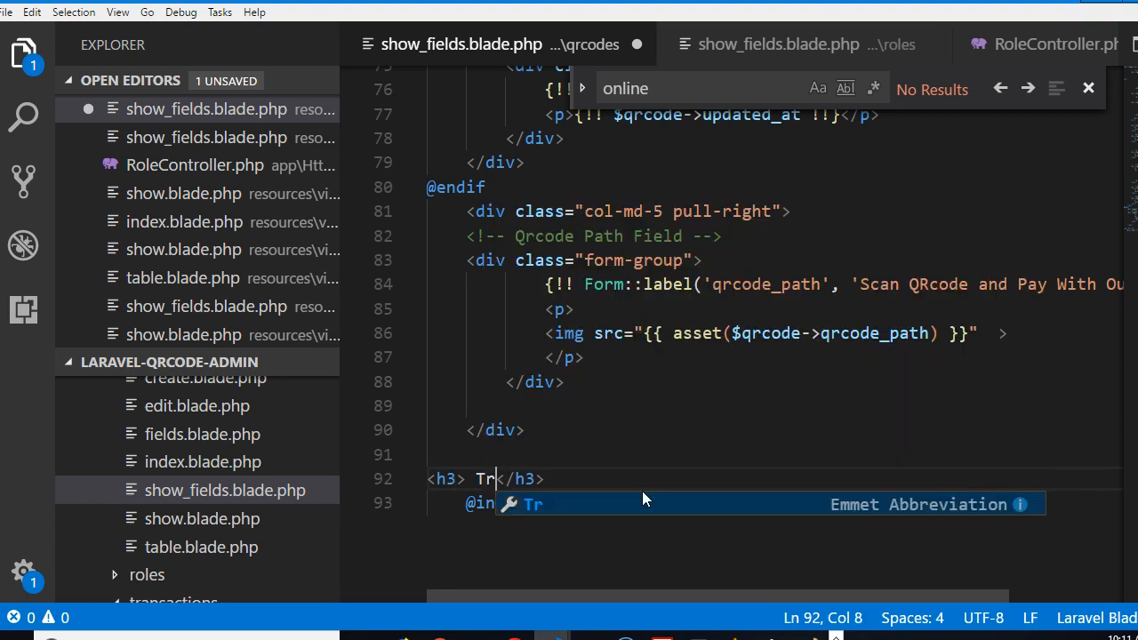
text(ansactions done on this)
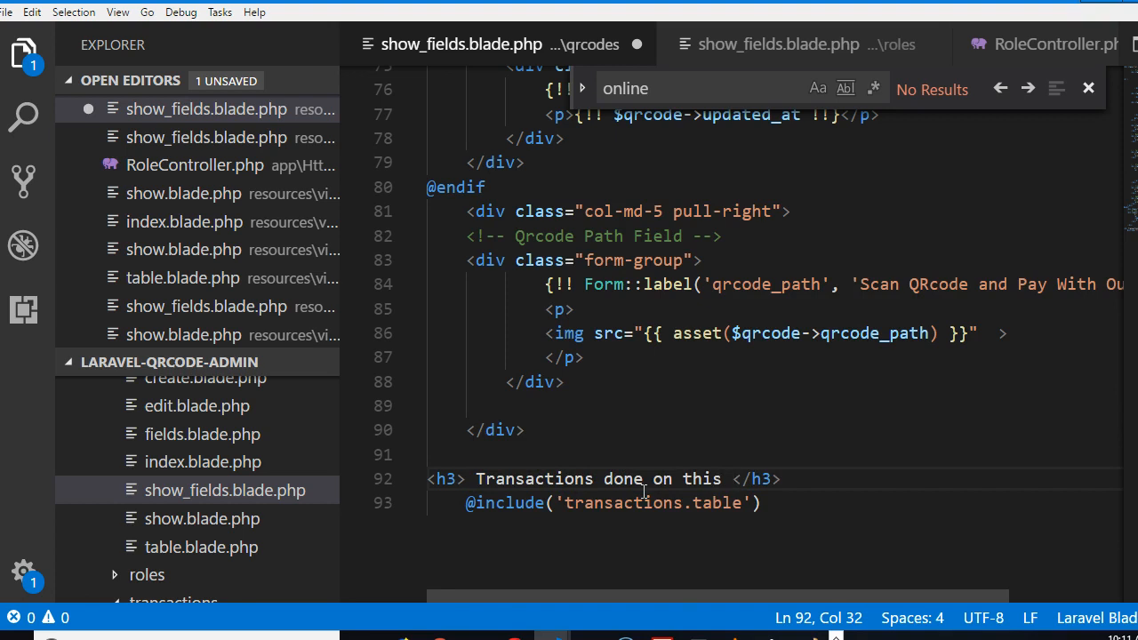
text(QRcode)
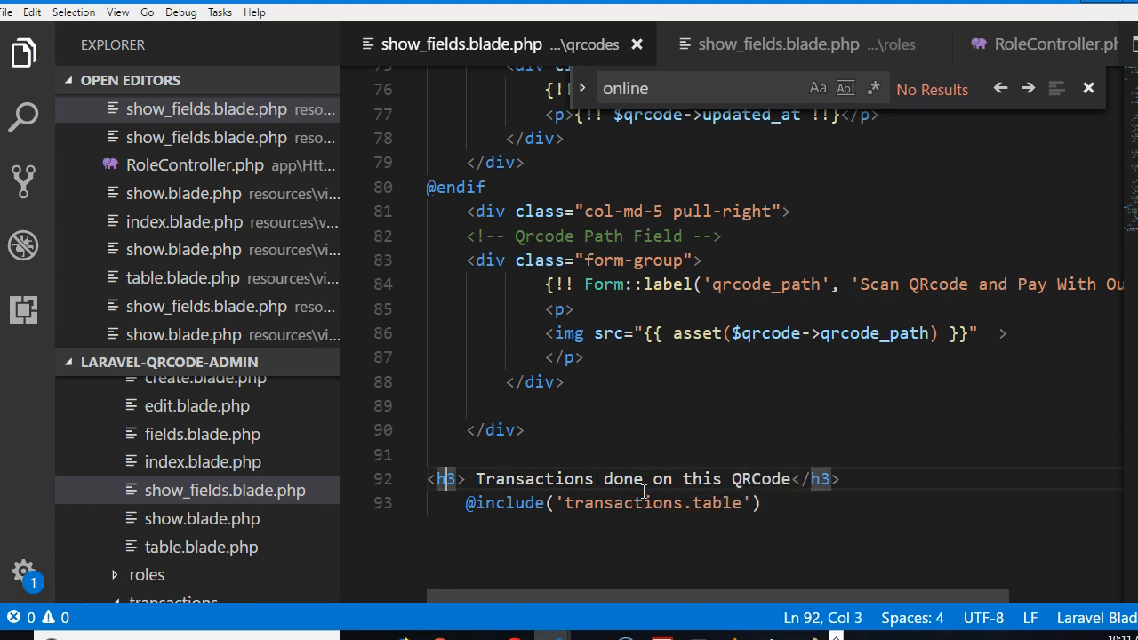
- Give the heading class="text-center text-default" so it is centered and default-styled
text(" ")
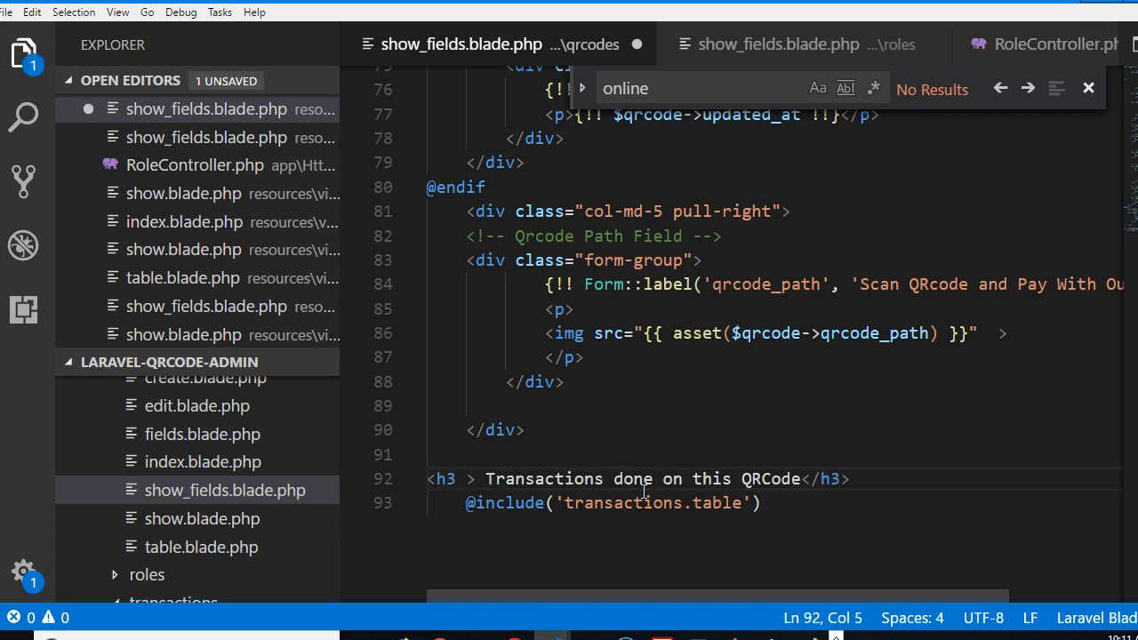
text(class="text-center)
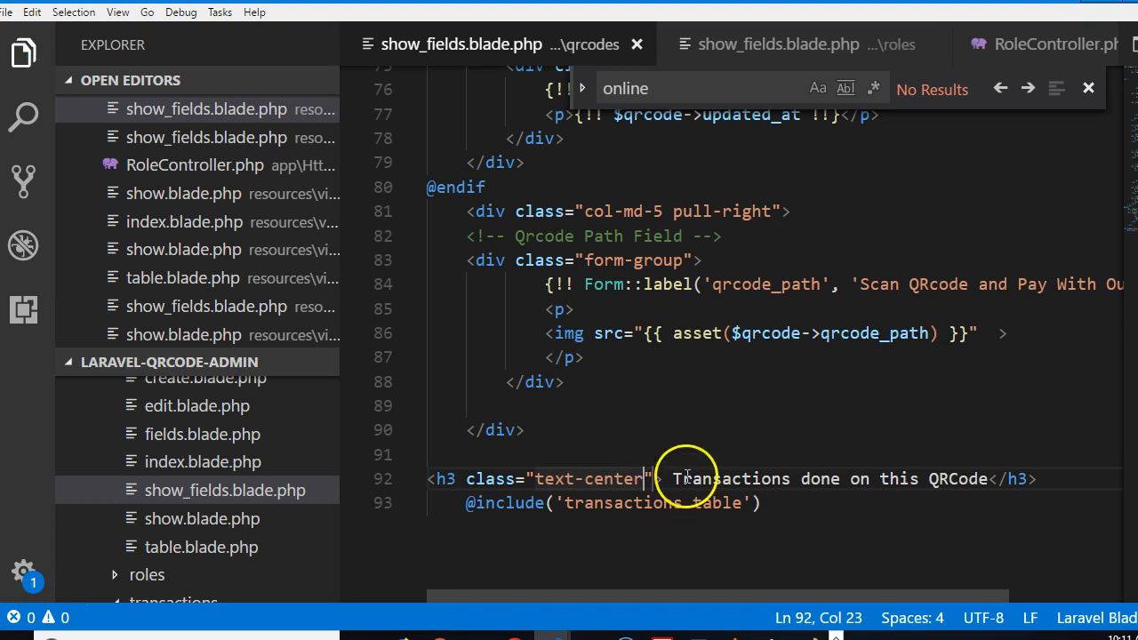
text(t)
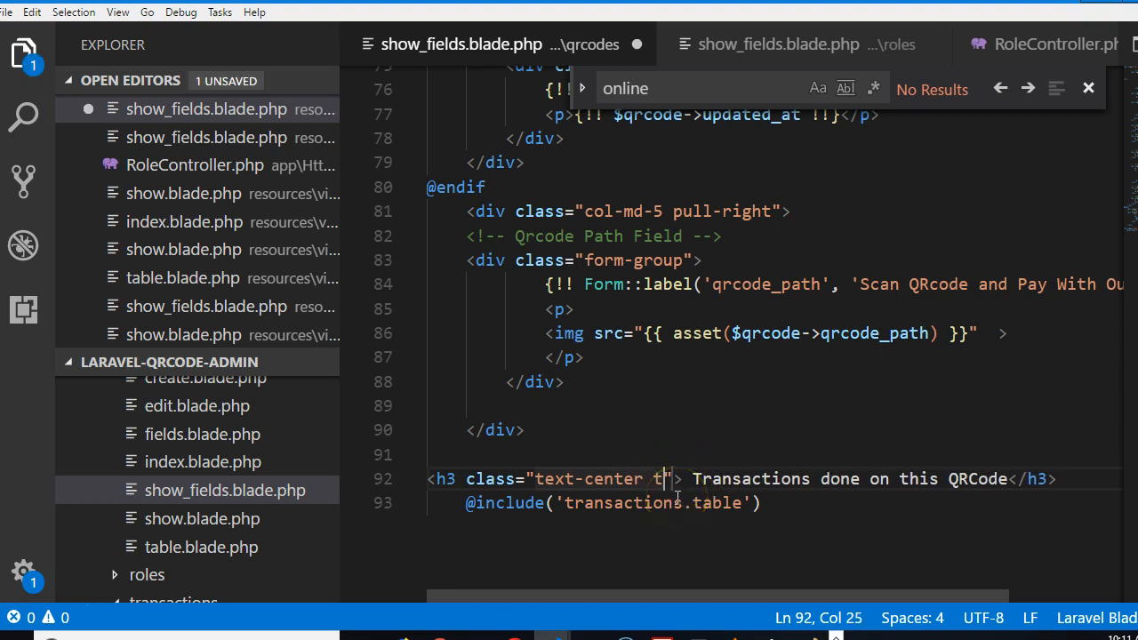
text(ext-def)
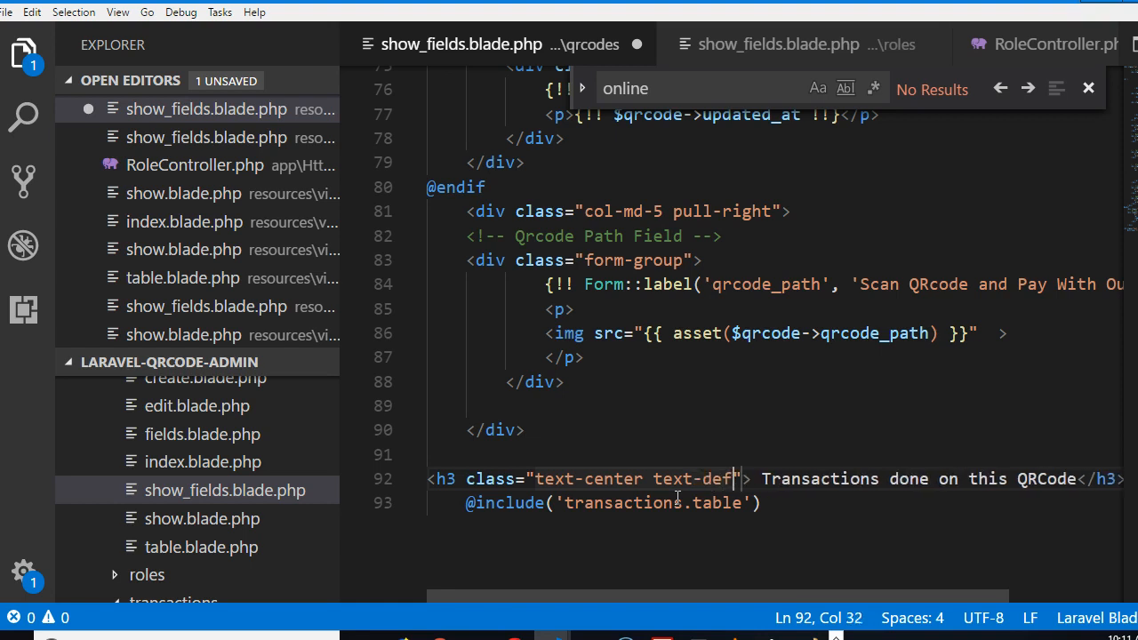
text(ault)
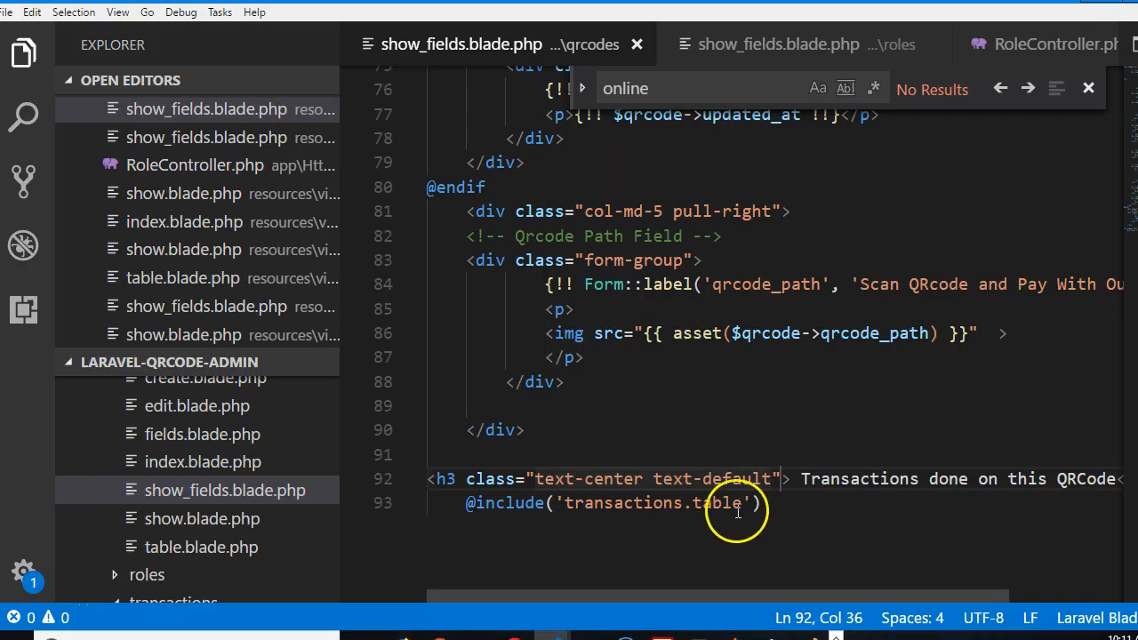
mouse_move(639, 513)
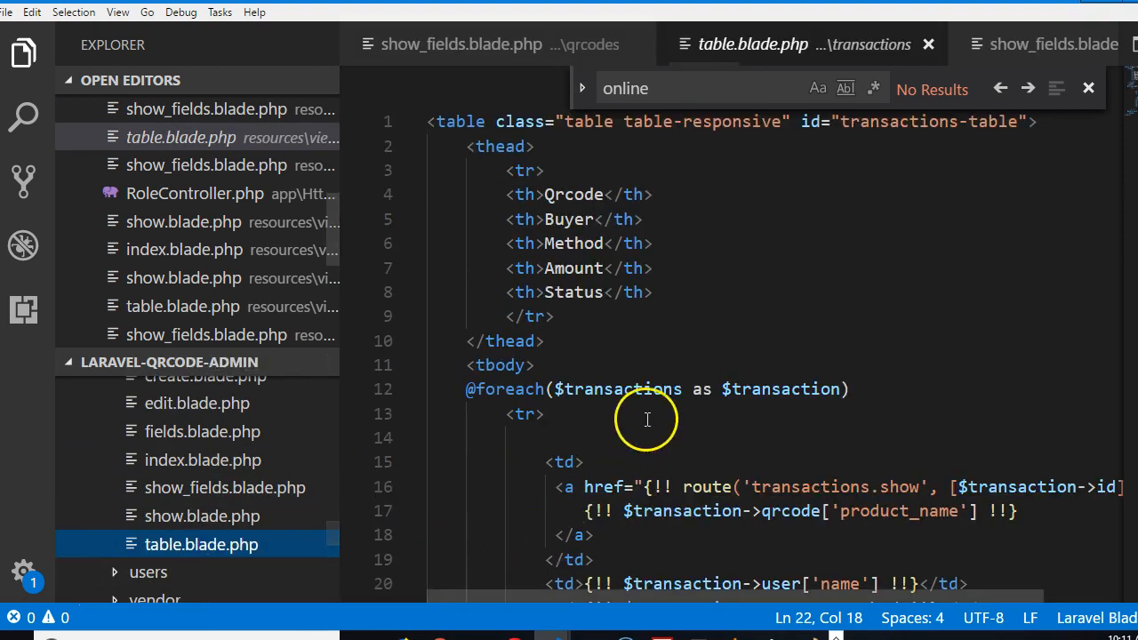
- Review the transactions table partial's columns before moving to the controllers
double_click(615, 388)
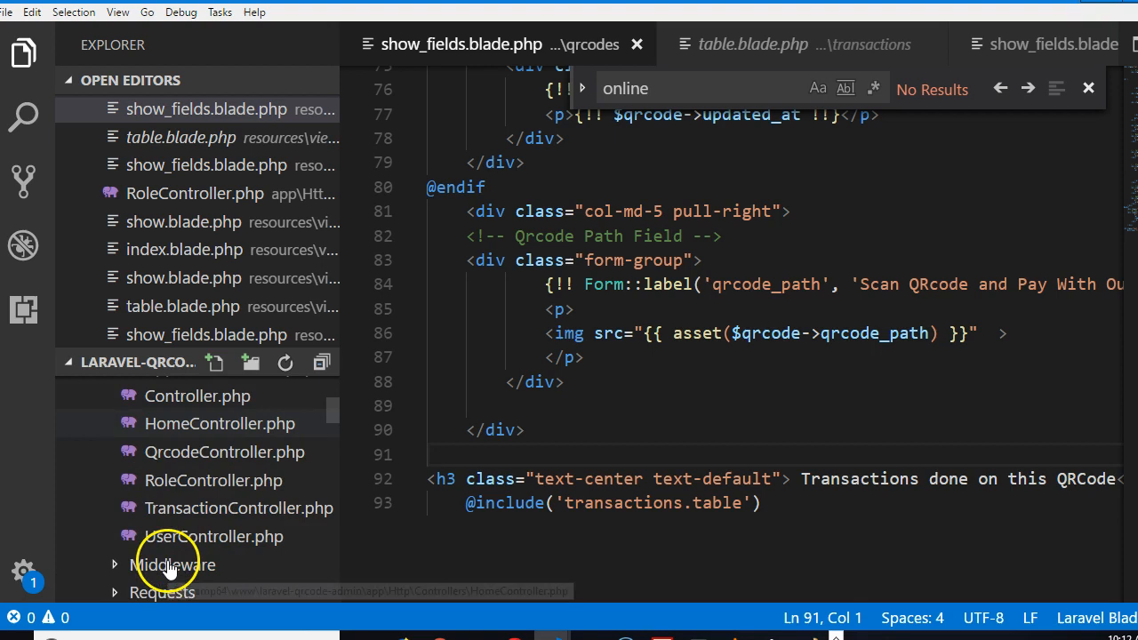
mouse_move(224, 498)
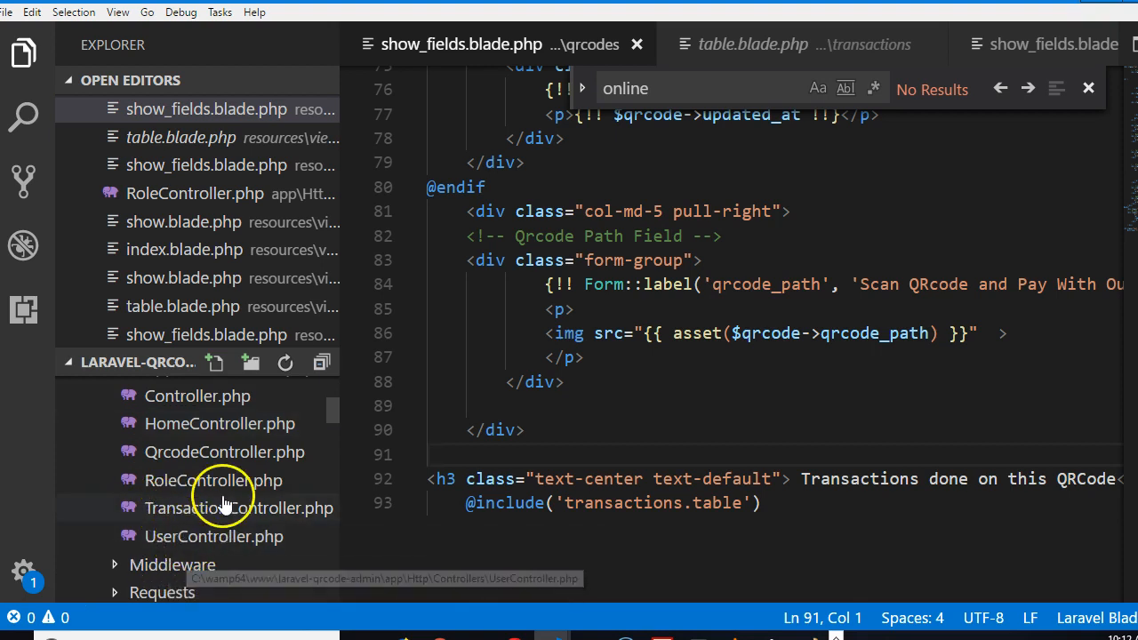
- In QrcodeController show(), assign $transactions = $qrcode->transactions before returning the view
click(224, 452)
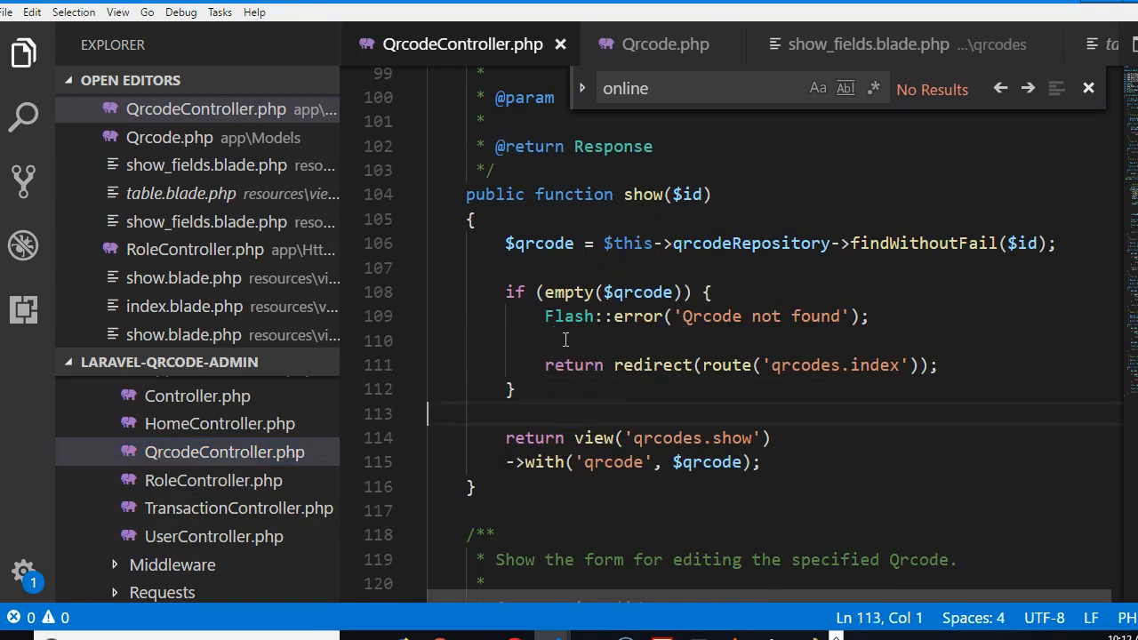
double_click(537, 242)
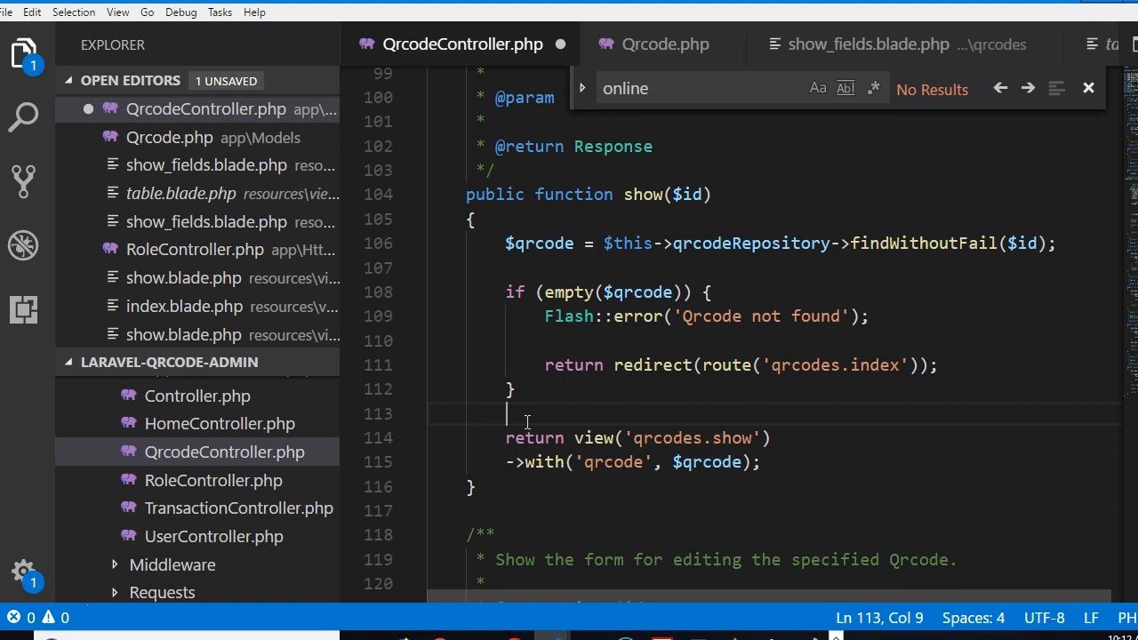
text($transac)
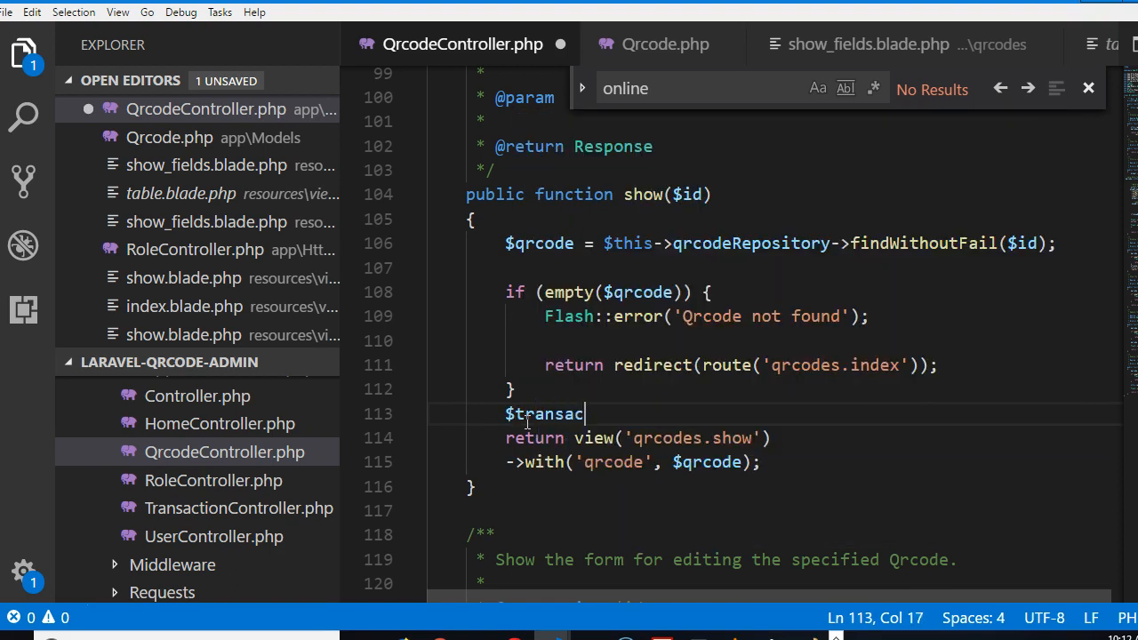
text(tions = $qrcode)
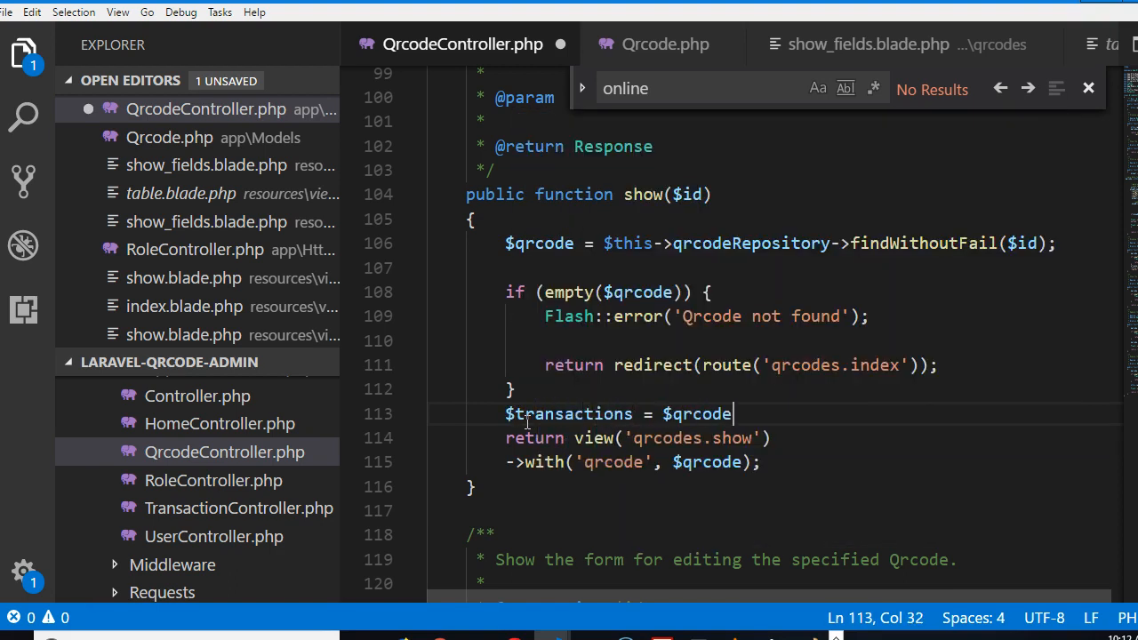
text(->transactions;)
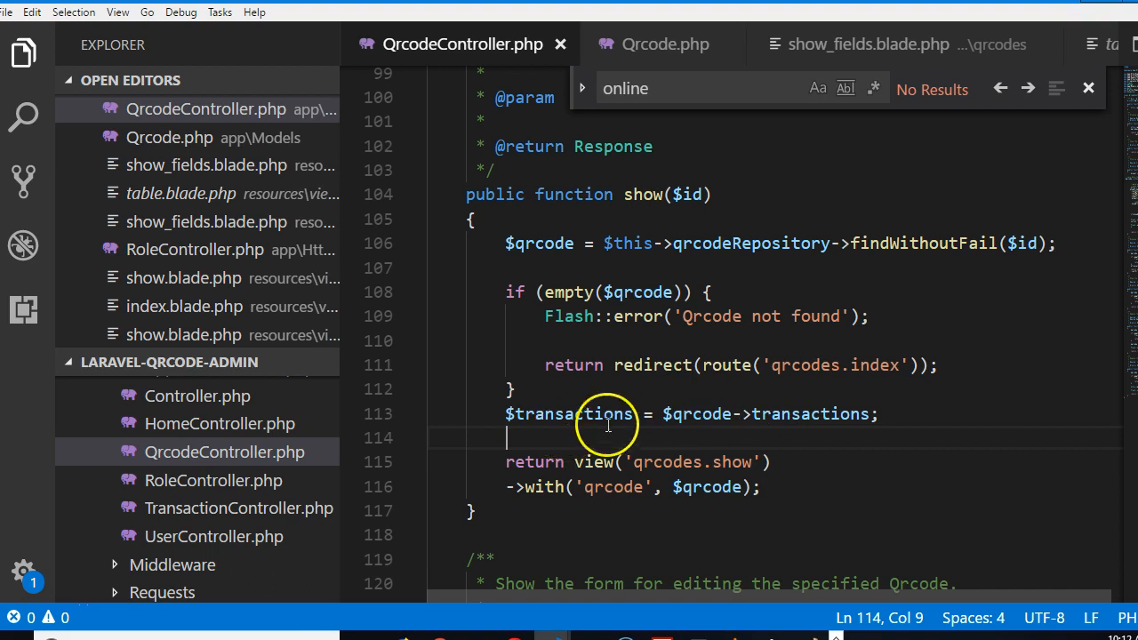
mouse_move(654, 420)
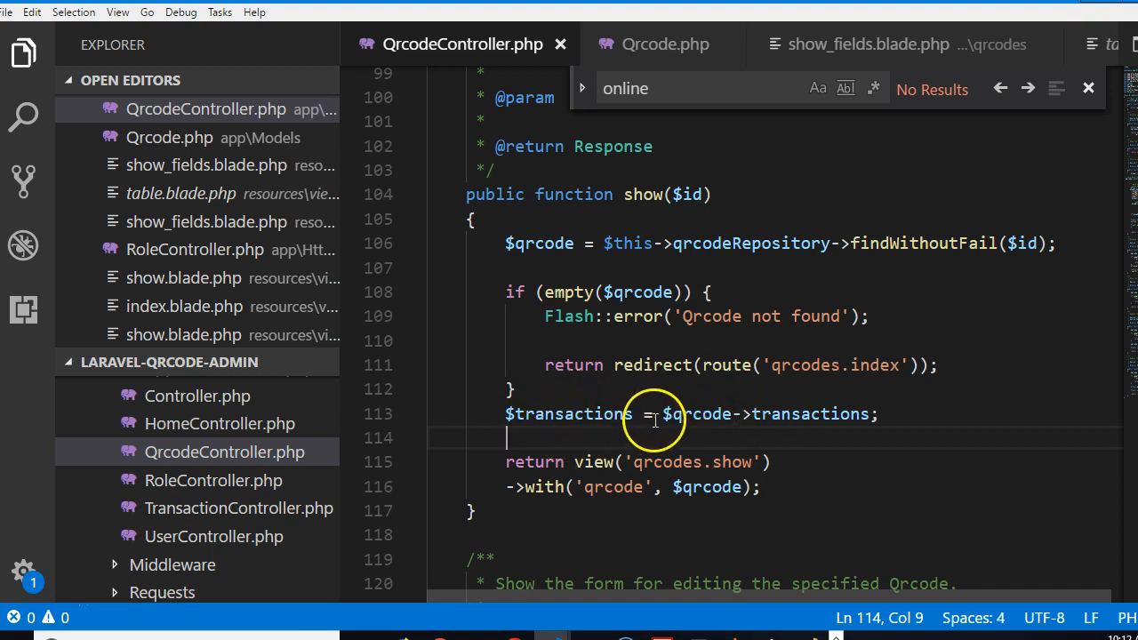
double_click(809, 413)
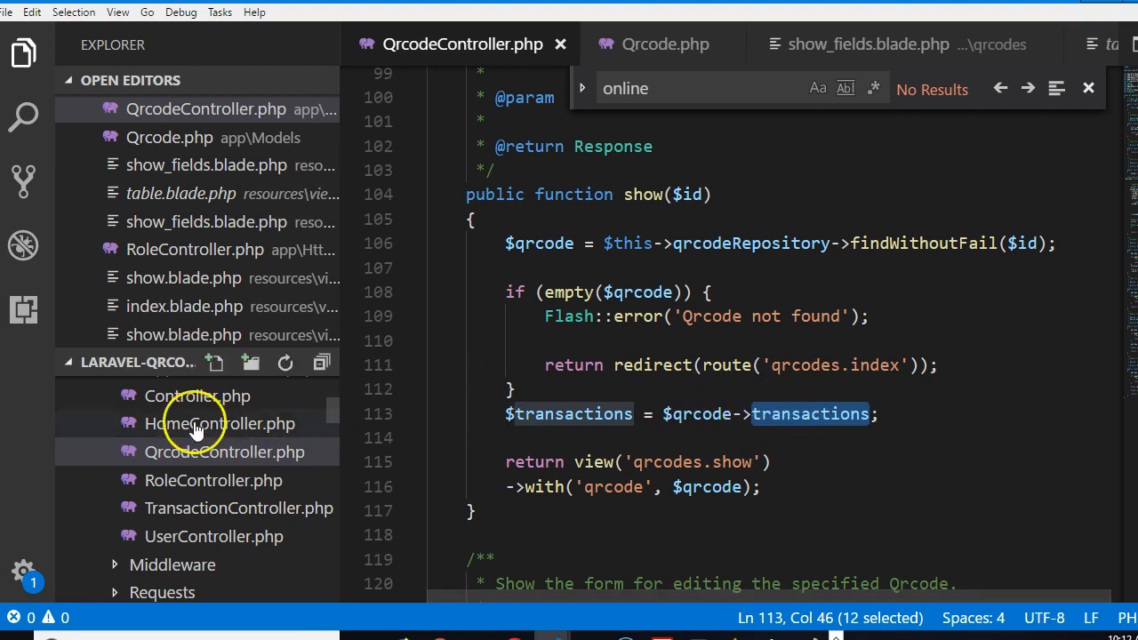
- Open app/Models/Qrcode.php and confirm the transactions() hasMany relationship name
click(149, 411)
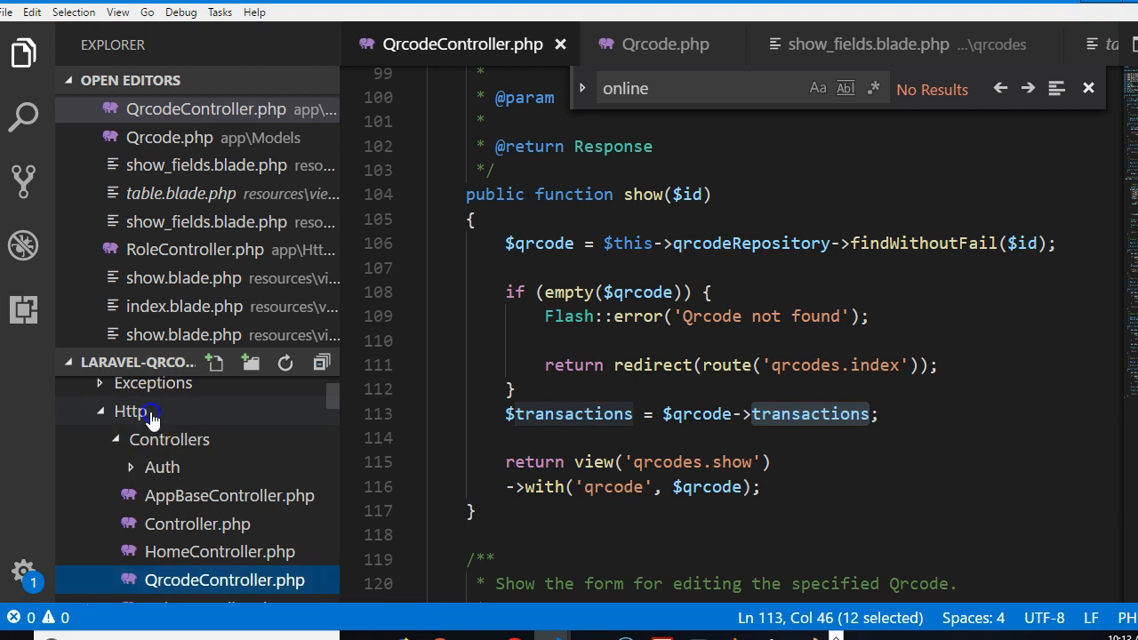
click(130, 411)
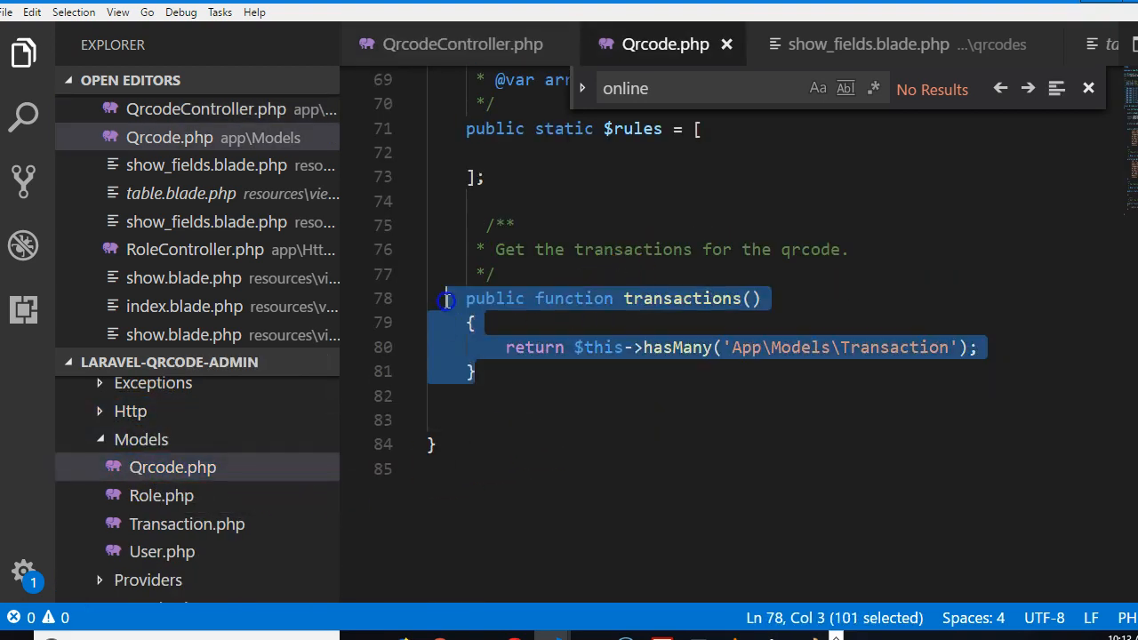
double_click(683, 298)
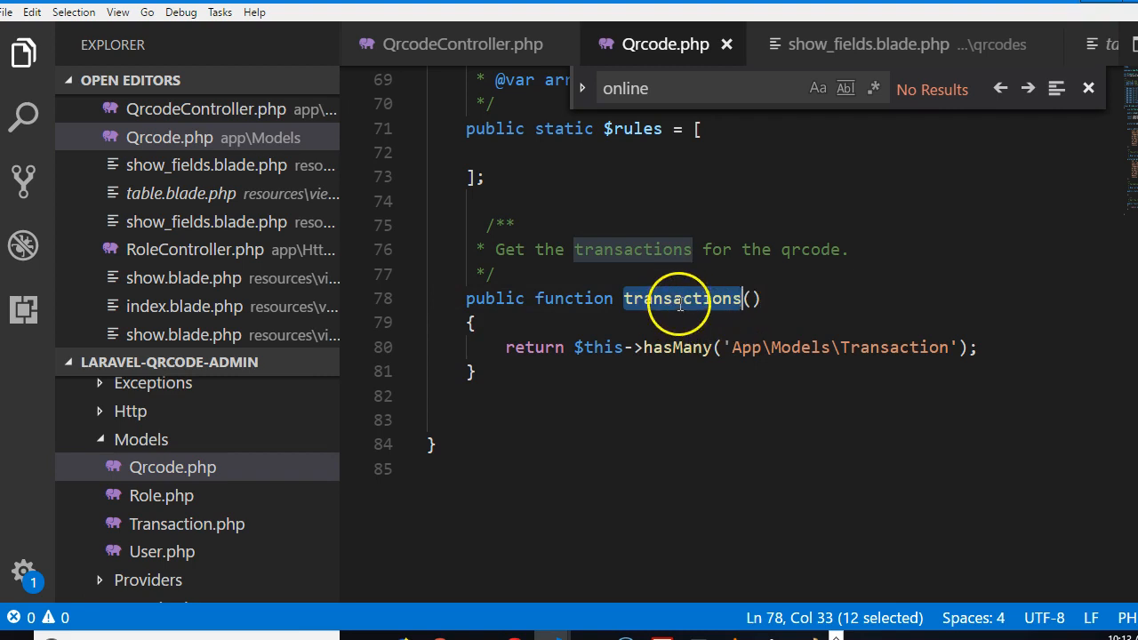
mouse_move(666, 368)
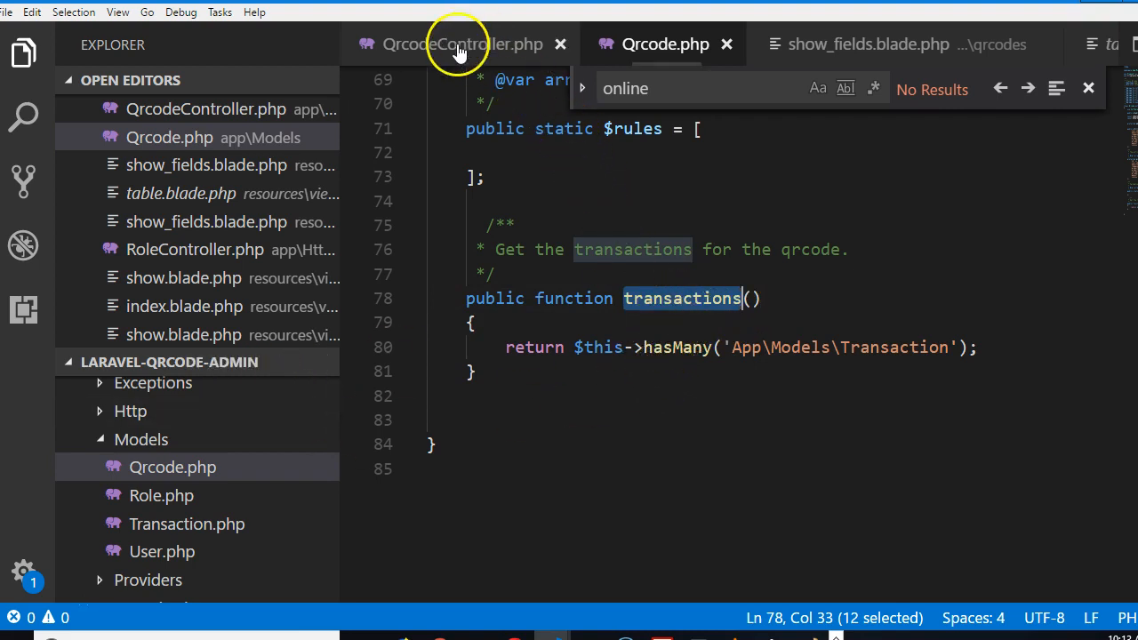
- Chain ->with('transactions', $transactions) onto return view('qrcodes.show') in the controller
click(463, 42)
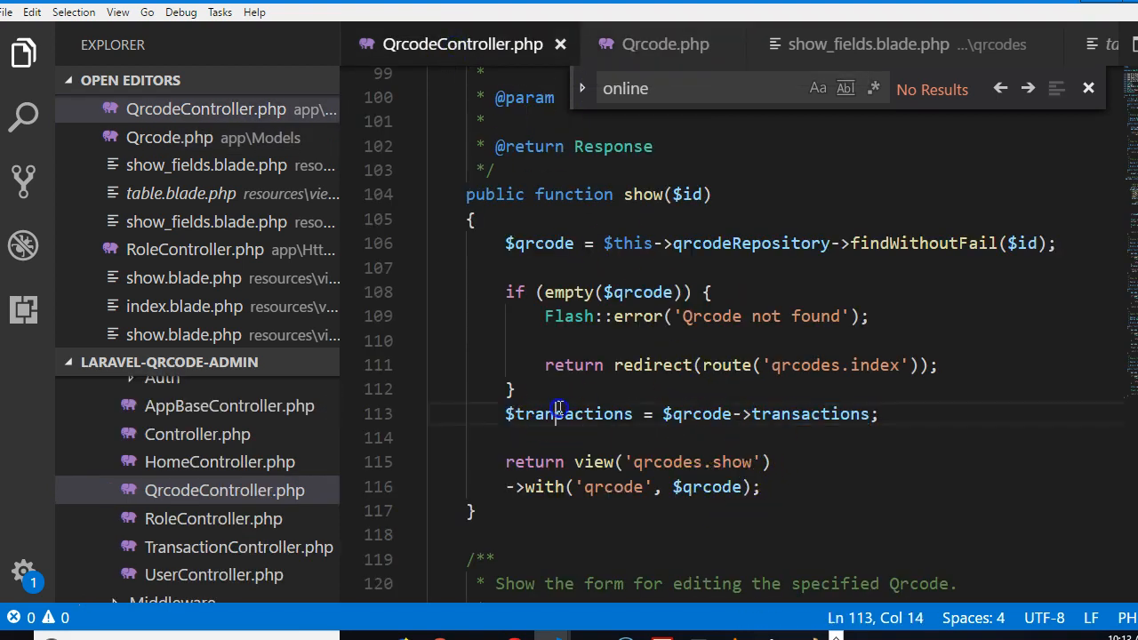
double_click(573, 412)
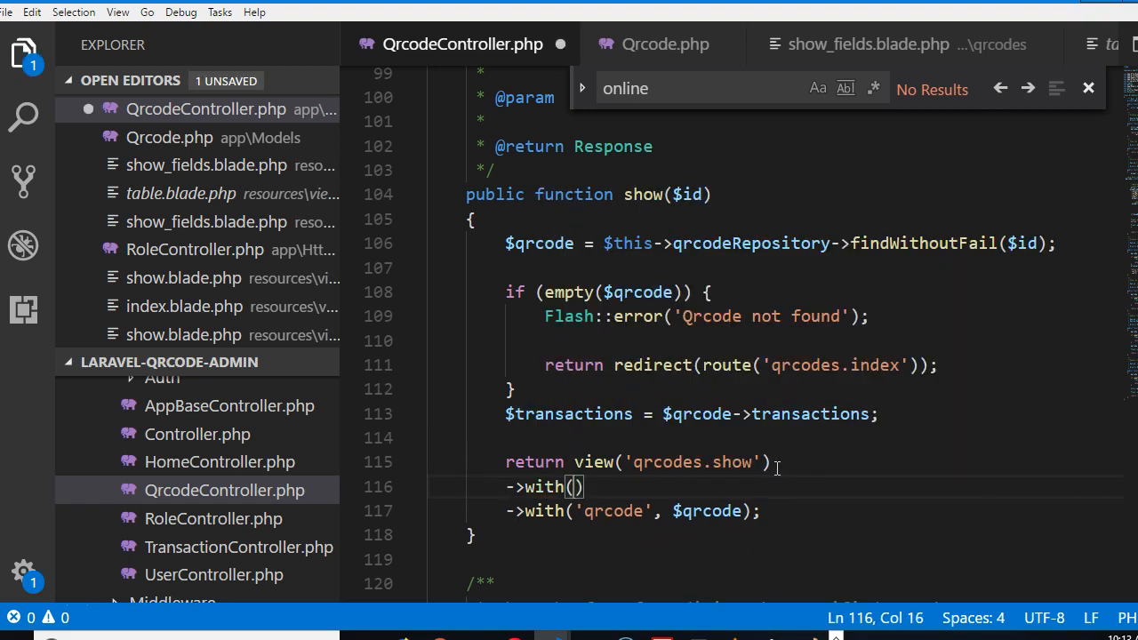
text('transactions',)
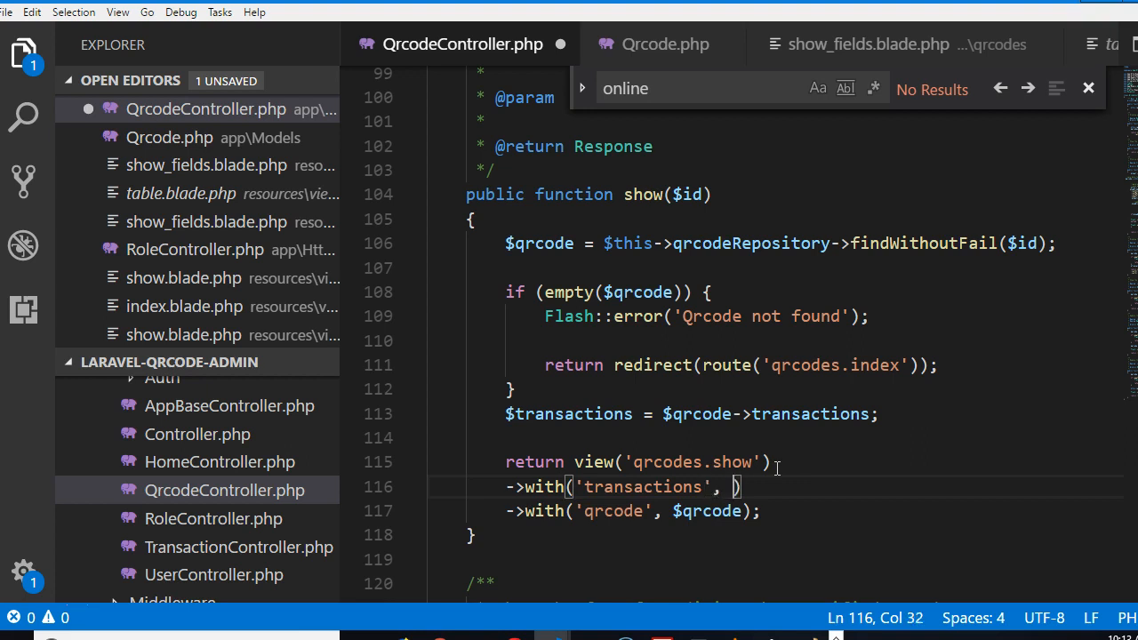
text($transactions)
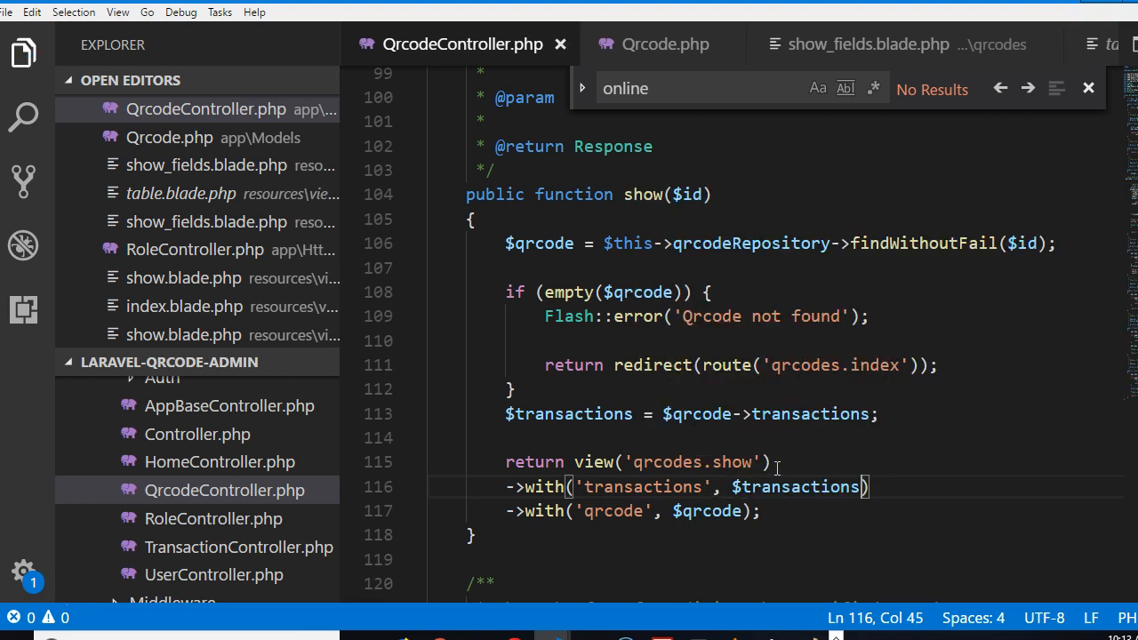
text(s)
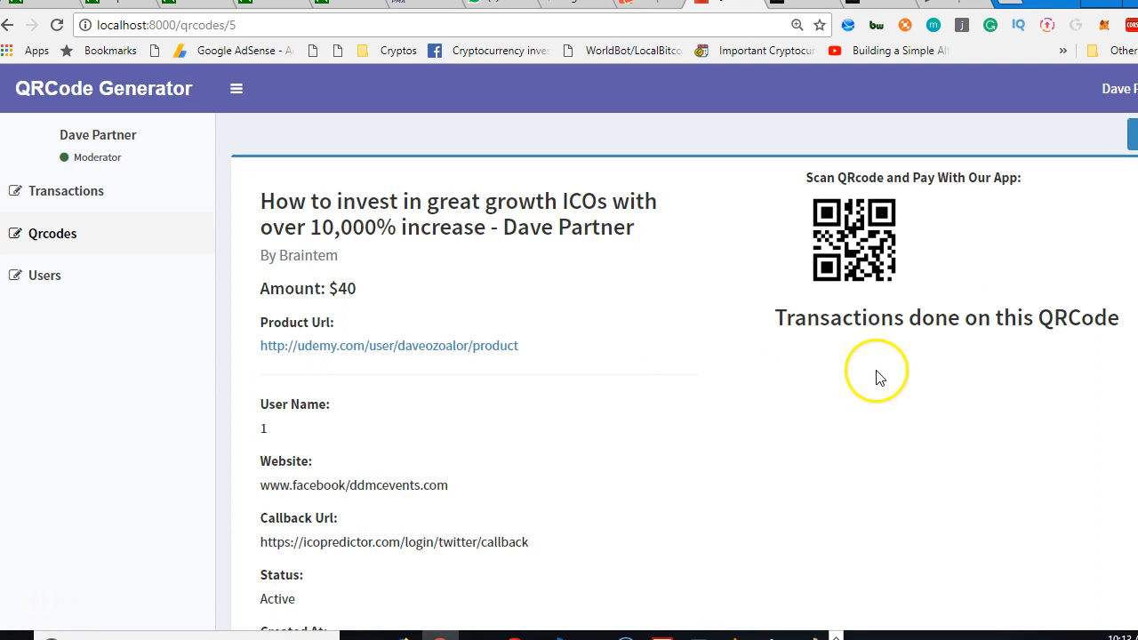
- Scroll QR code 5's page to the Transactions heading and the table's column headers
scroll(down, 3)
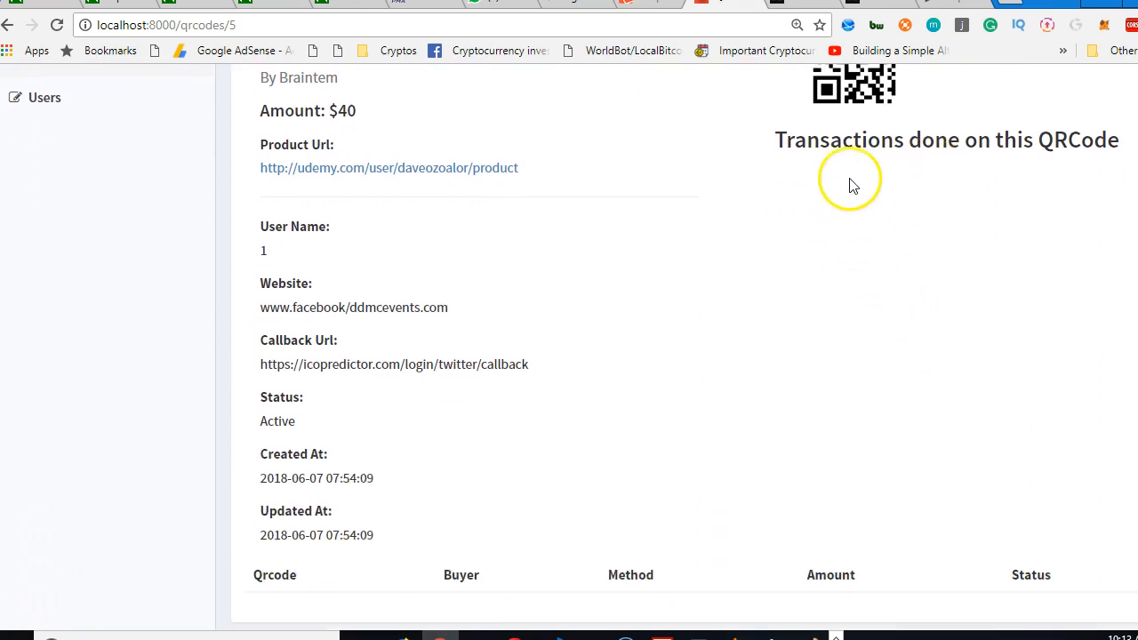
scroll(down, 3)
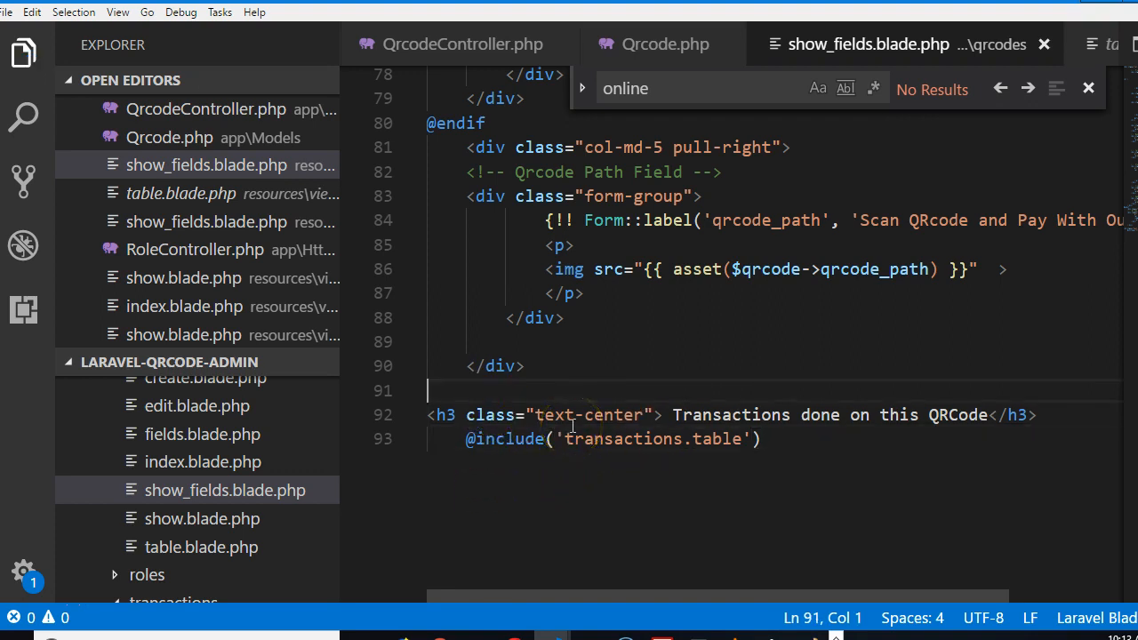
key(enter)
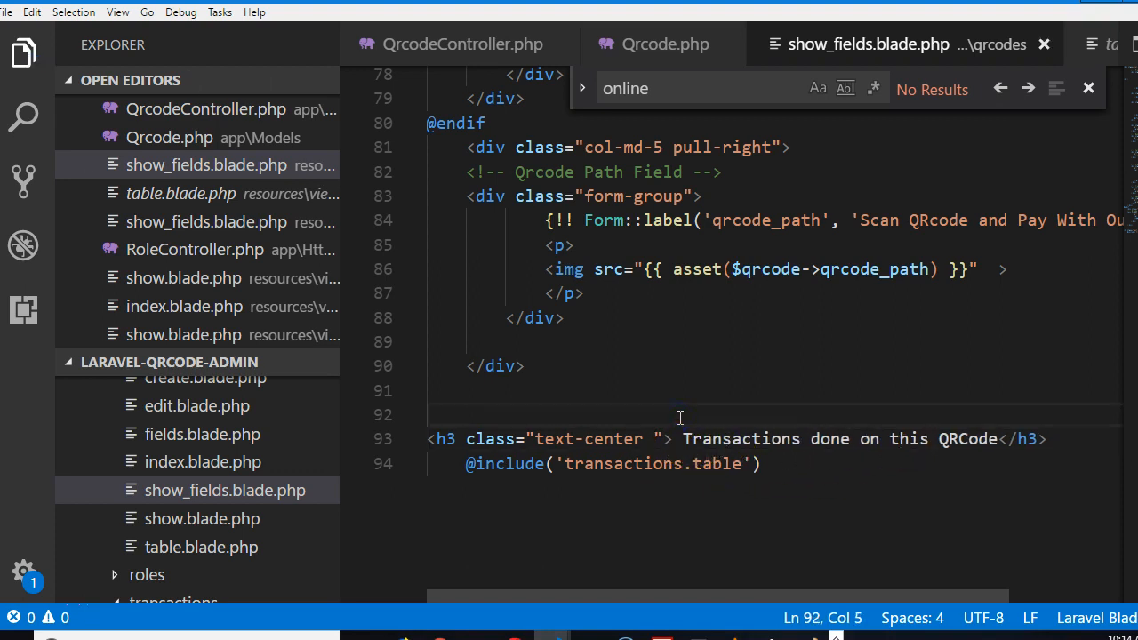
text(<div>)
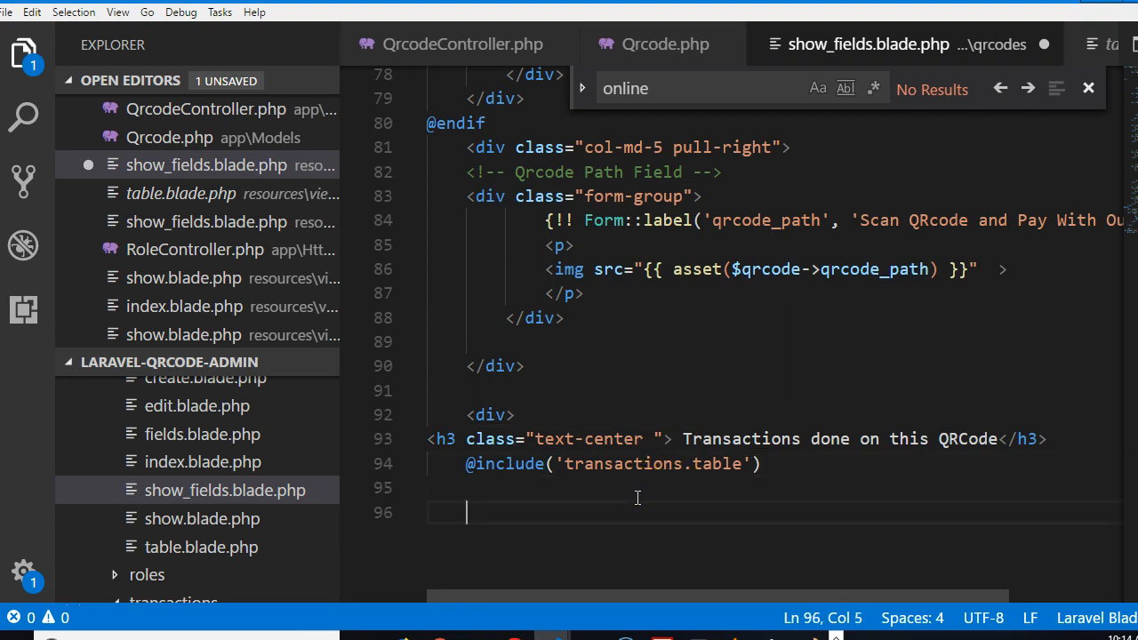
text(</div)
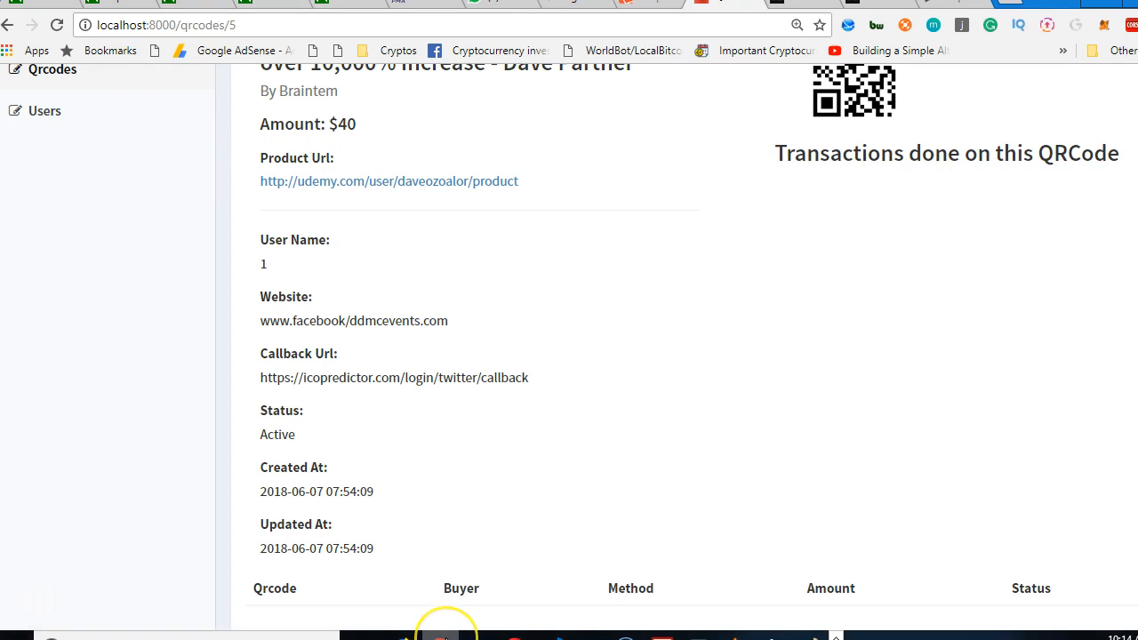
mouse_move(580, 384)
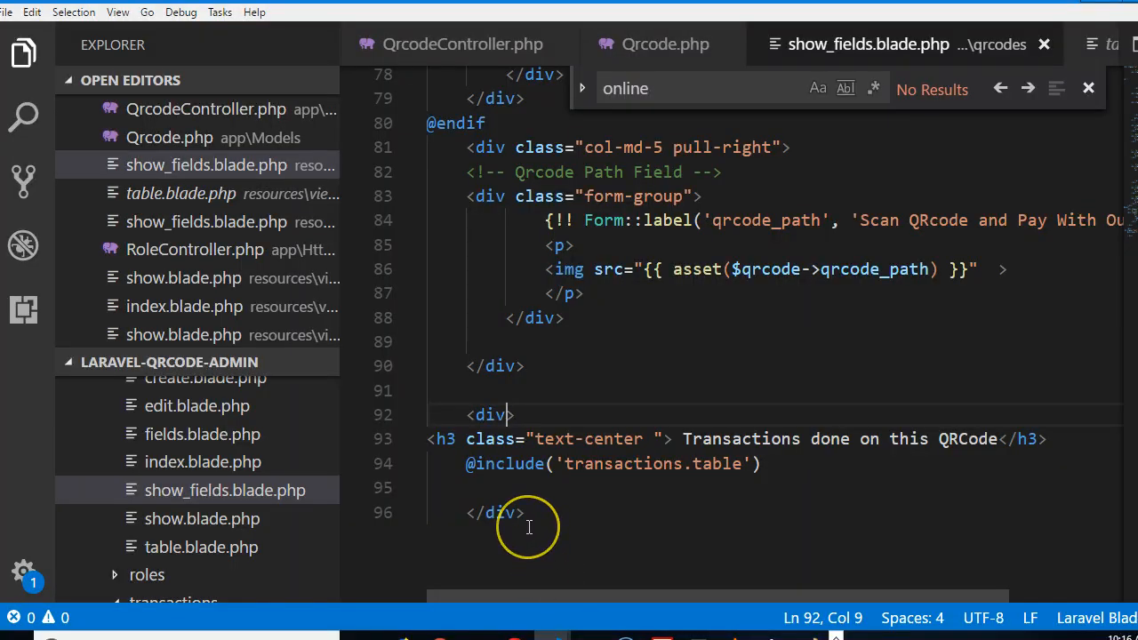
- Give the wrapper div class col-md-12, then change it to col-xs-12 for full width on all screens
text(class="co)
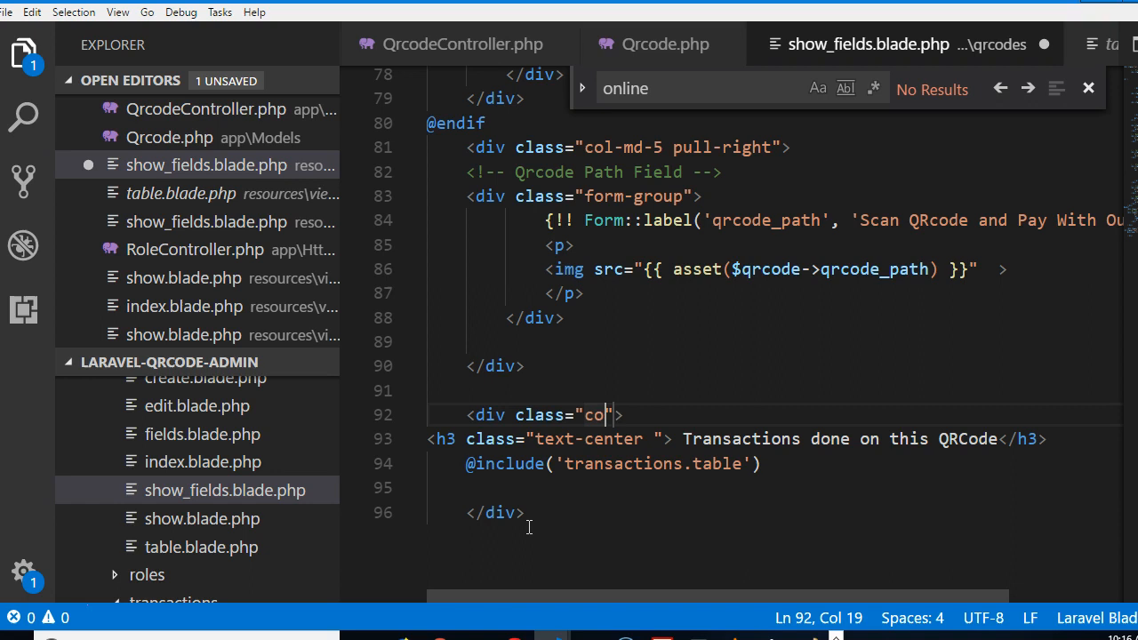
text(l-md-12)
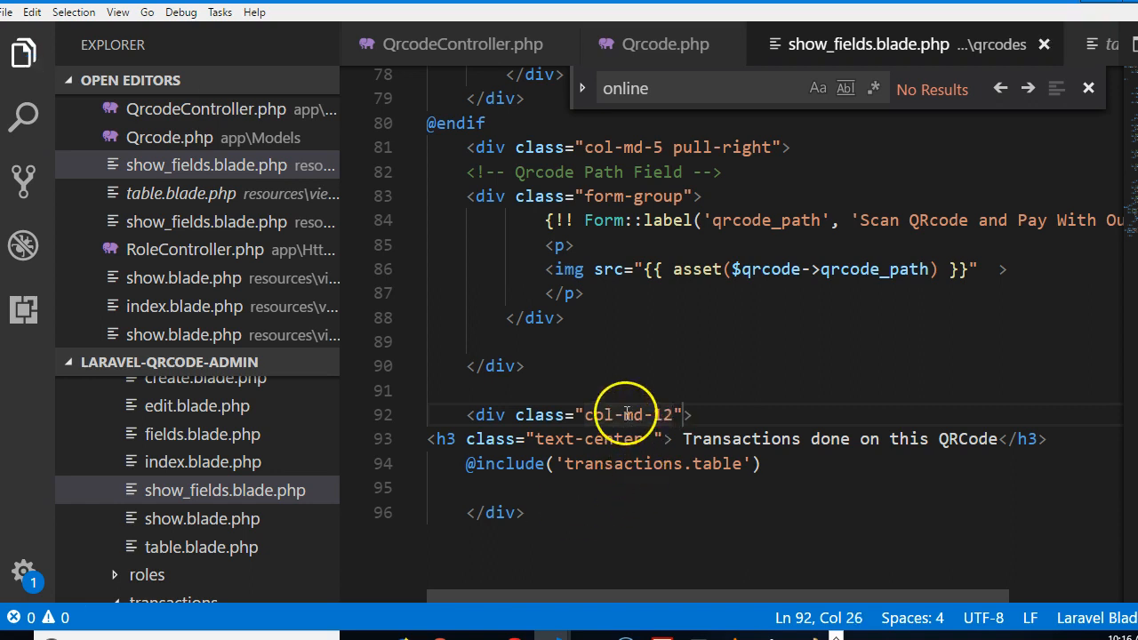
double_click(619, 415)
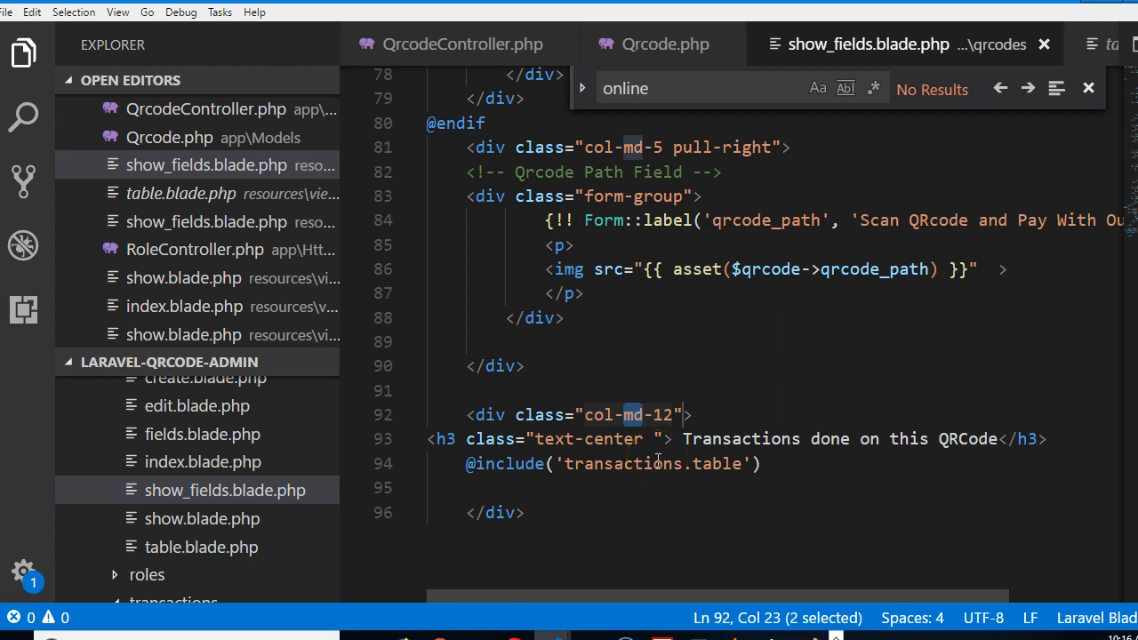
text(xs)
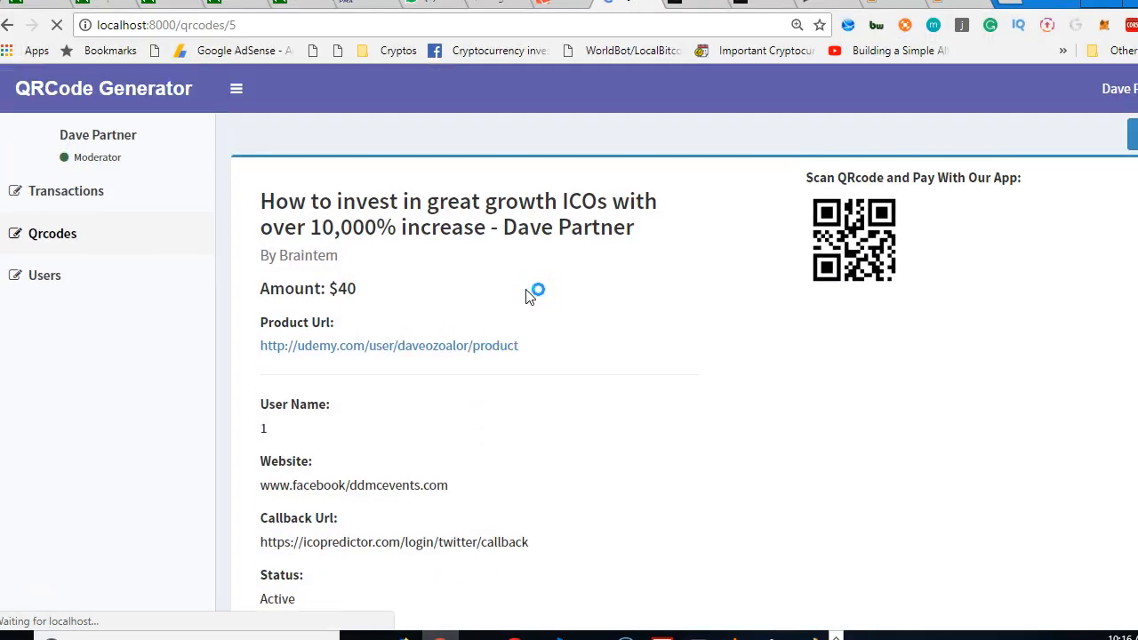
- Scroll the reloaded QR code 5 page to see the full-width Transactions heading and column headers
scroll(down, 3)
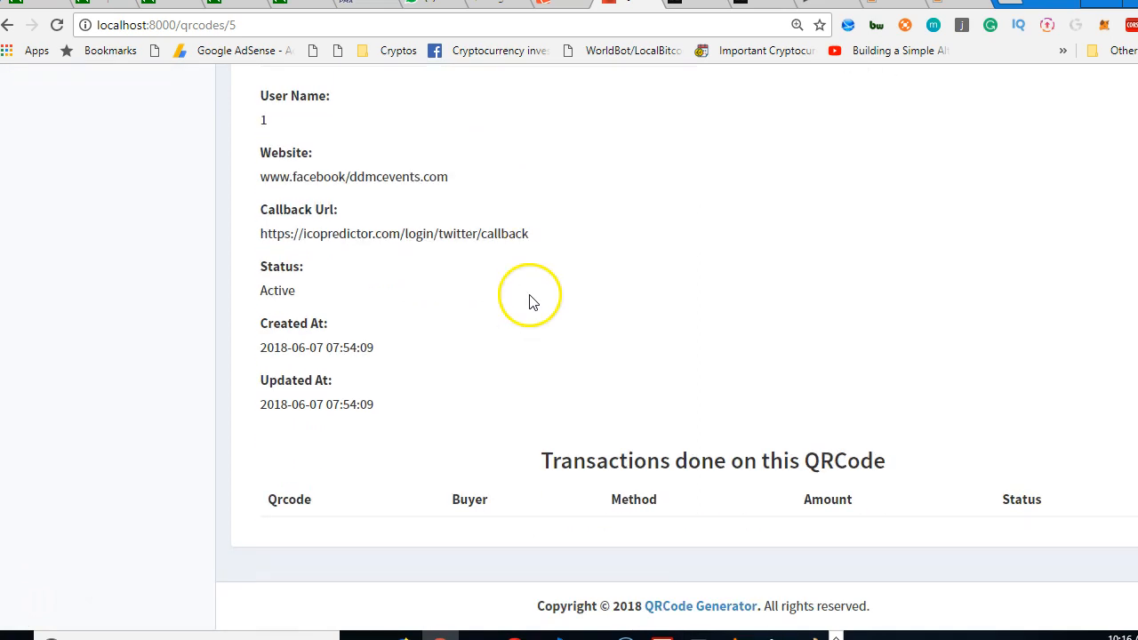
mouse_move(847, 448)
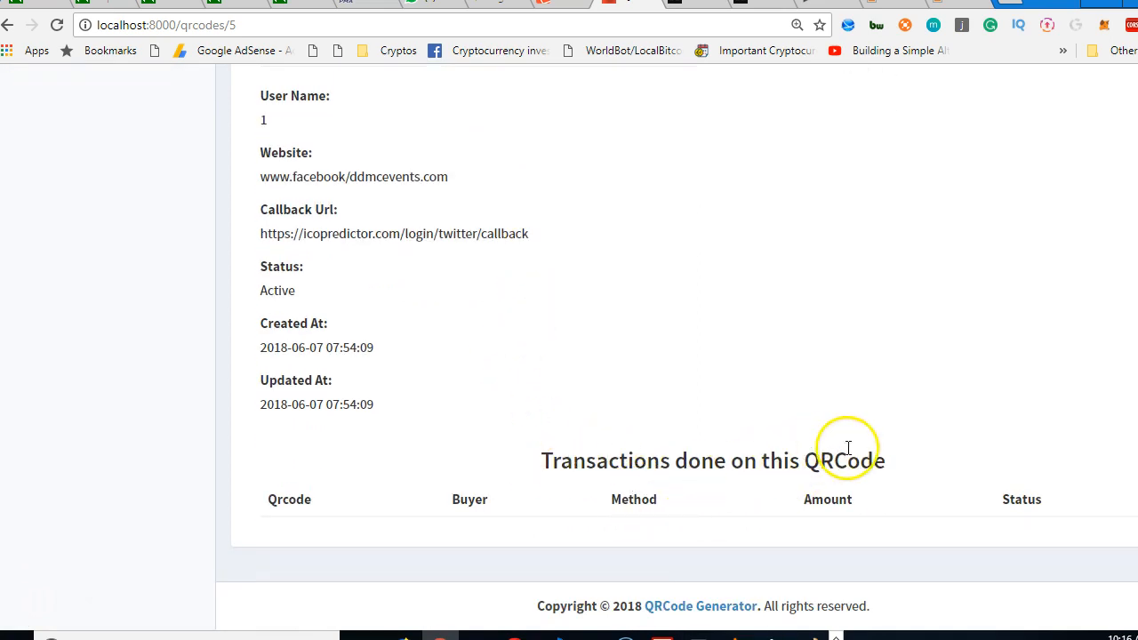
mouse_move(638, 459)
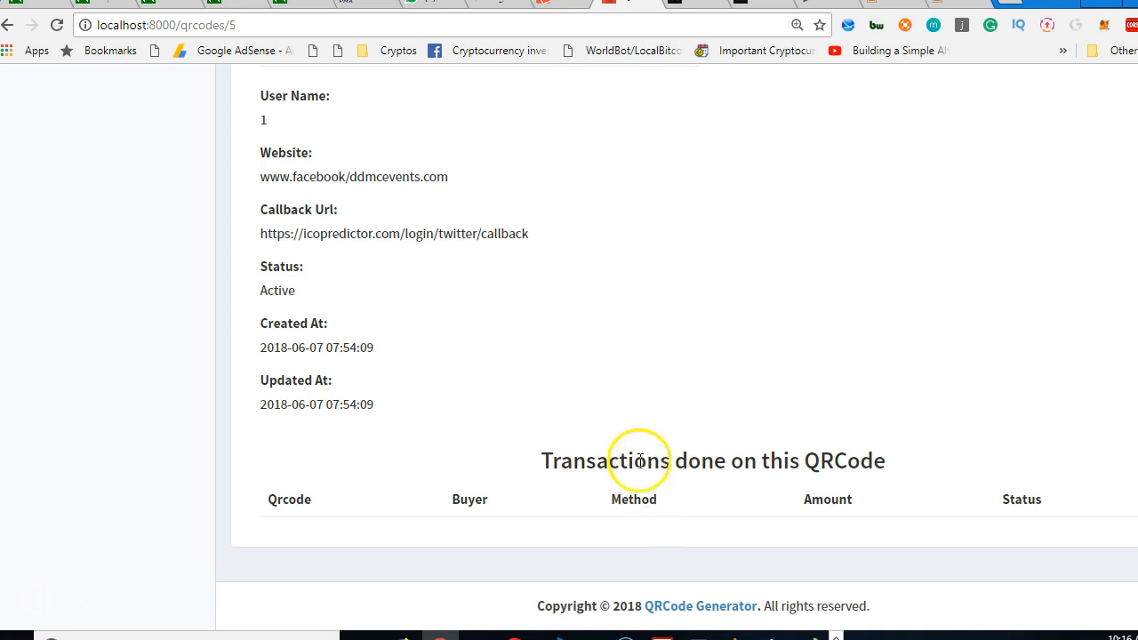
mouse_move(502, 498)
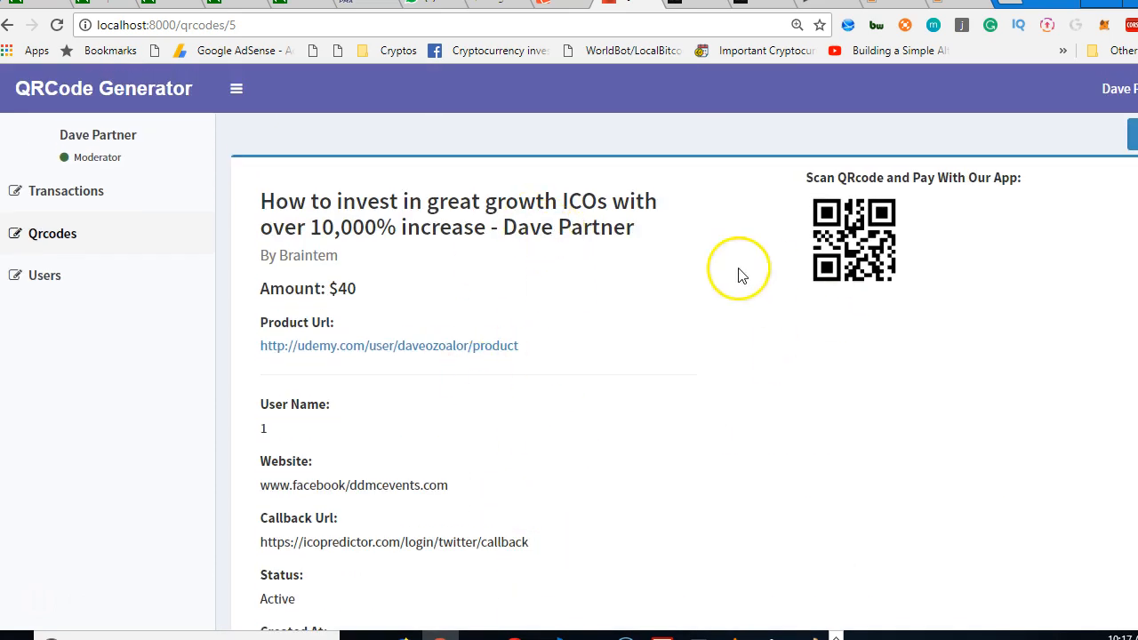
scroll(down, 3)
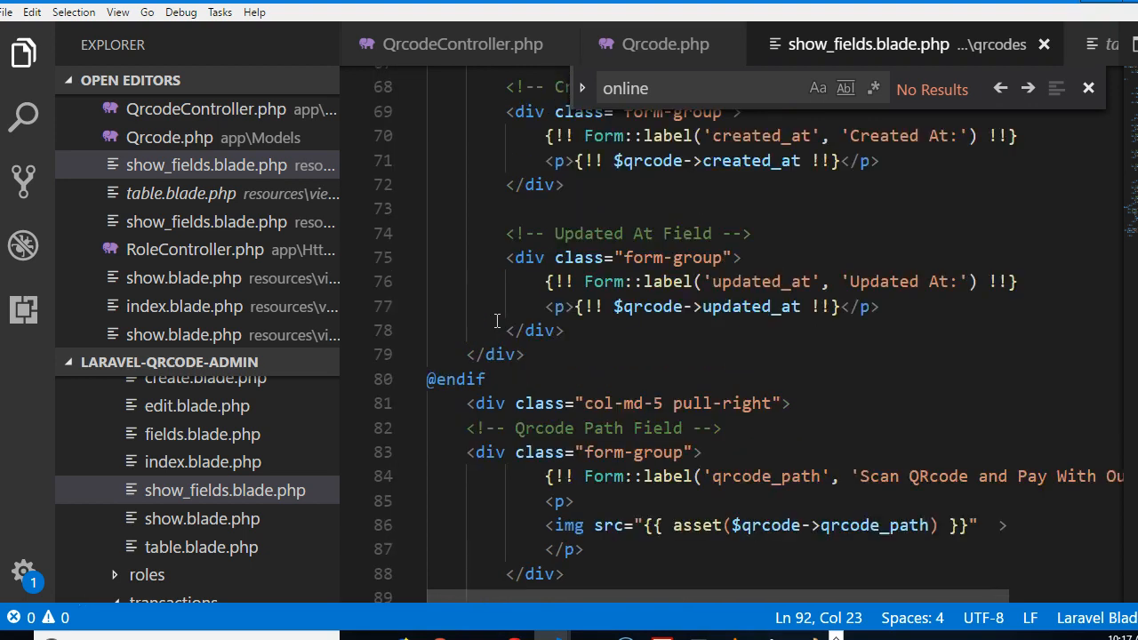
scroll(up, 3)
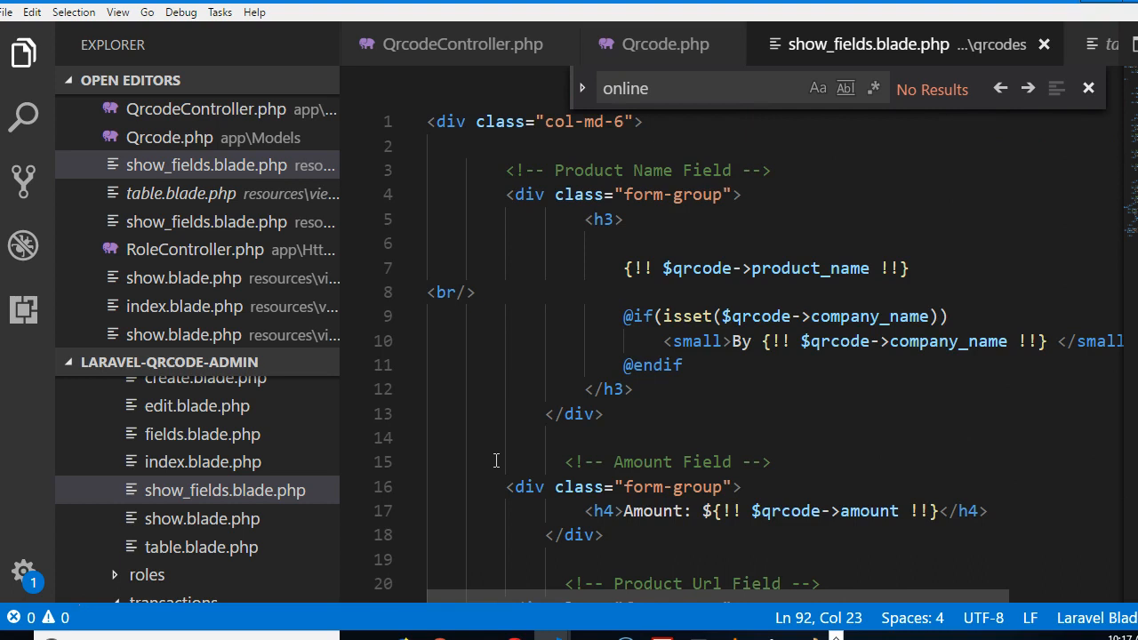
scroll(down, 3)
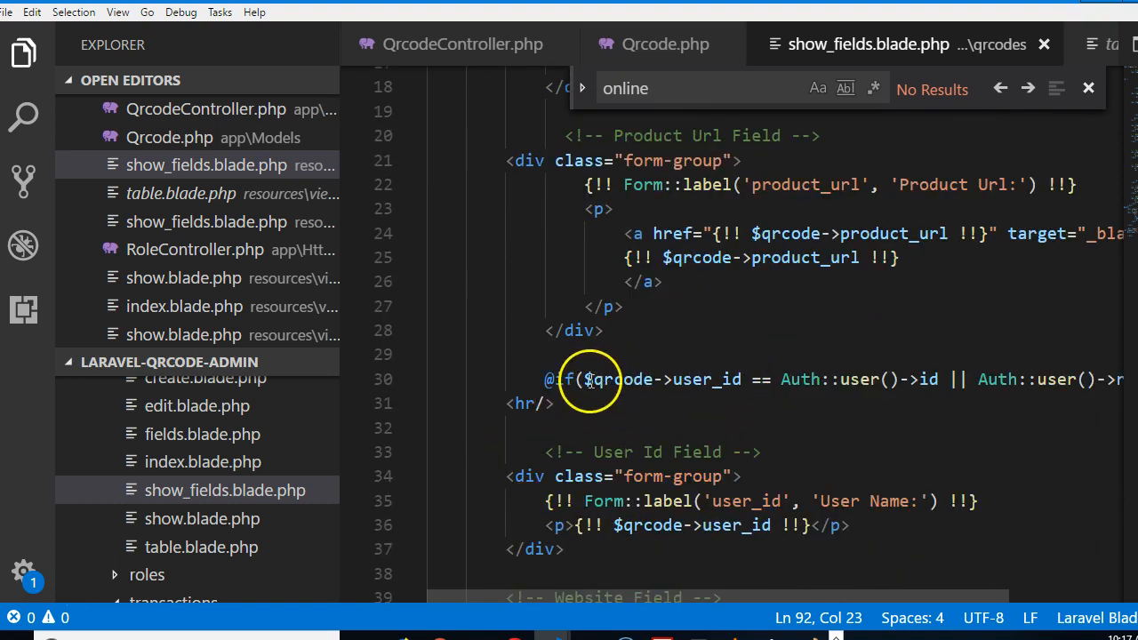
drag(583, 379, 950, 379)
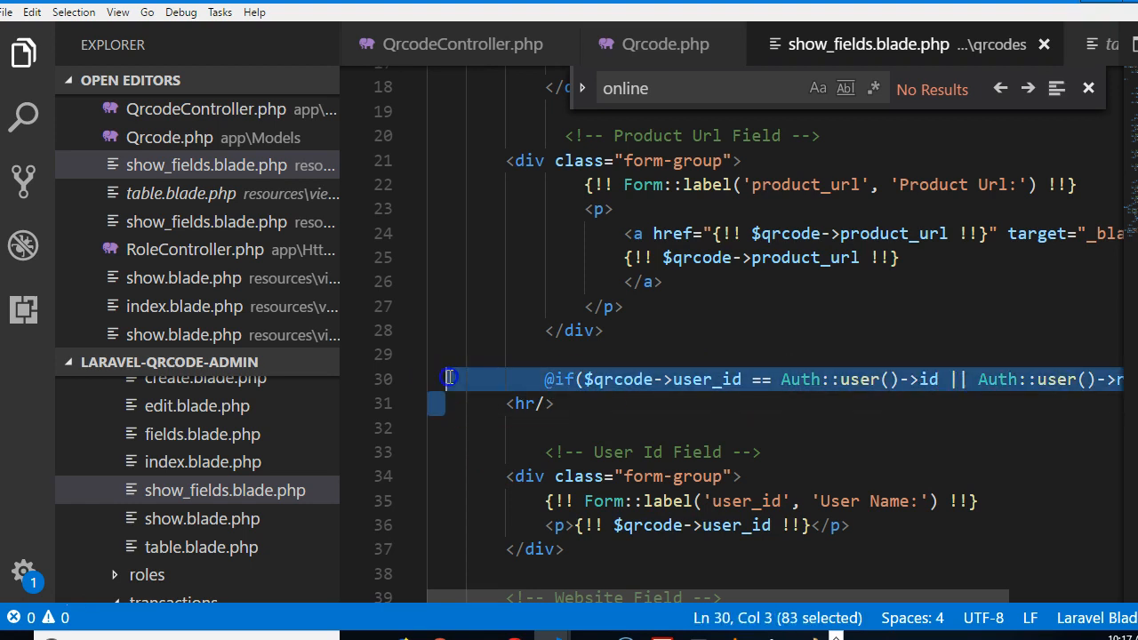
scroll(down, 3)
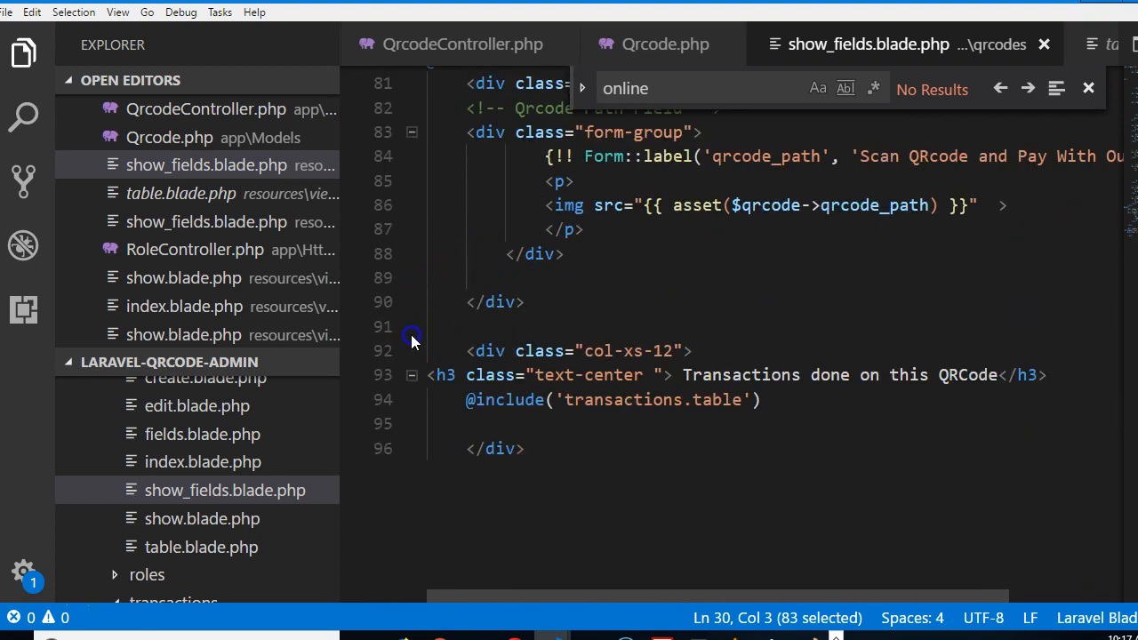
key(Enter)
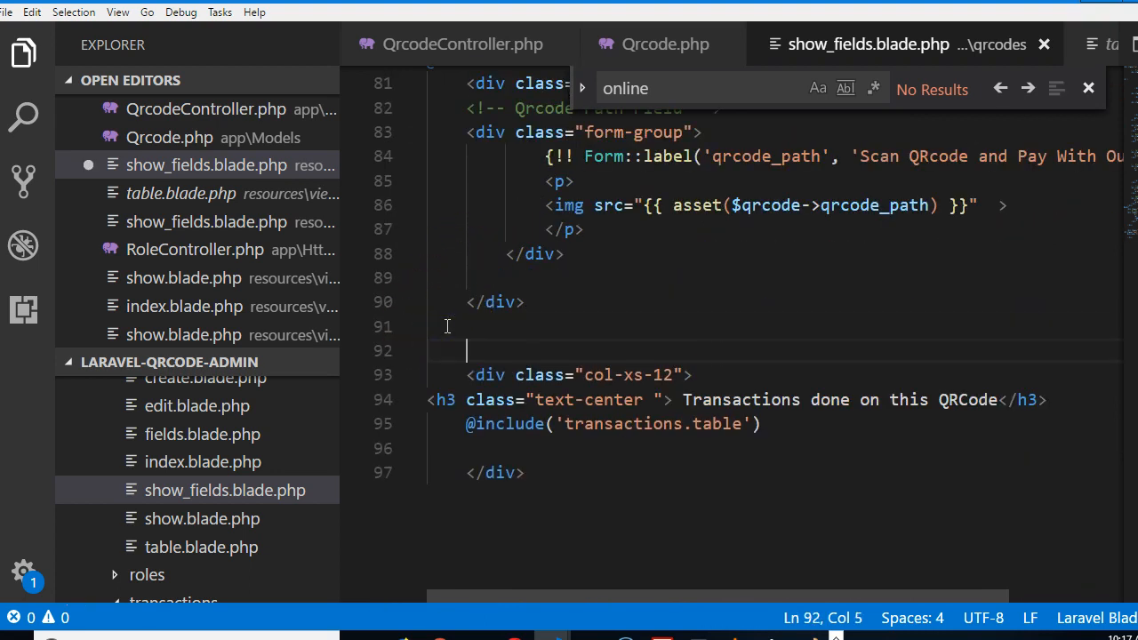
text(@if($qrcode->user_id == Auth::user()->id || Auth::user()->role_id < 3))
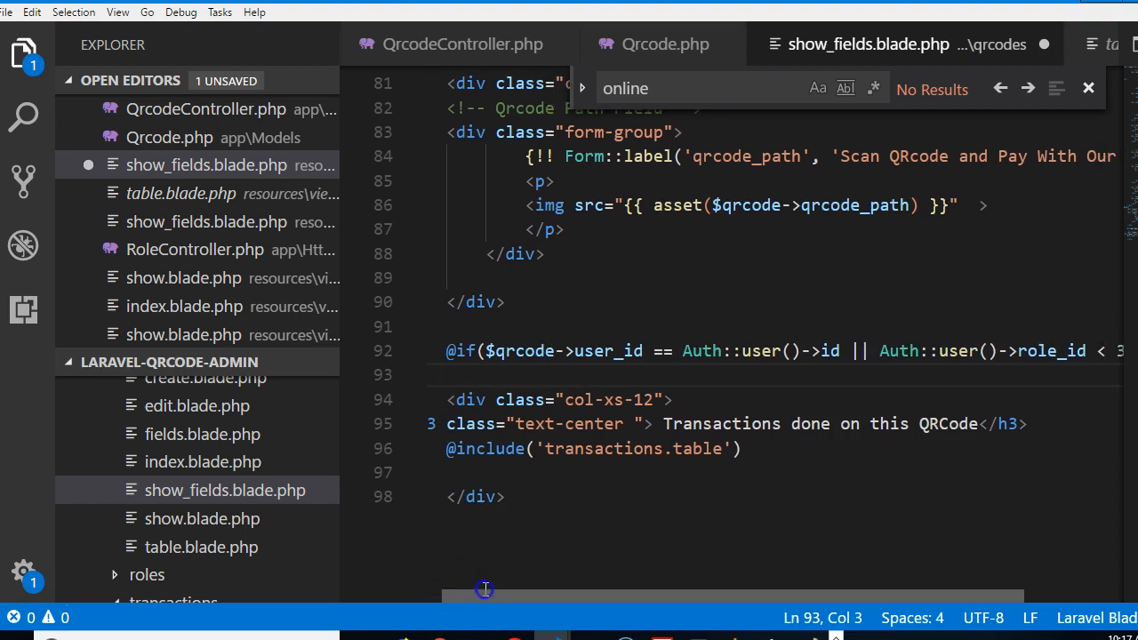
double_click(525, 350)
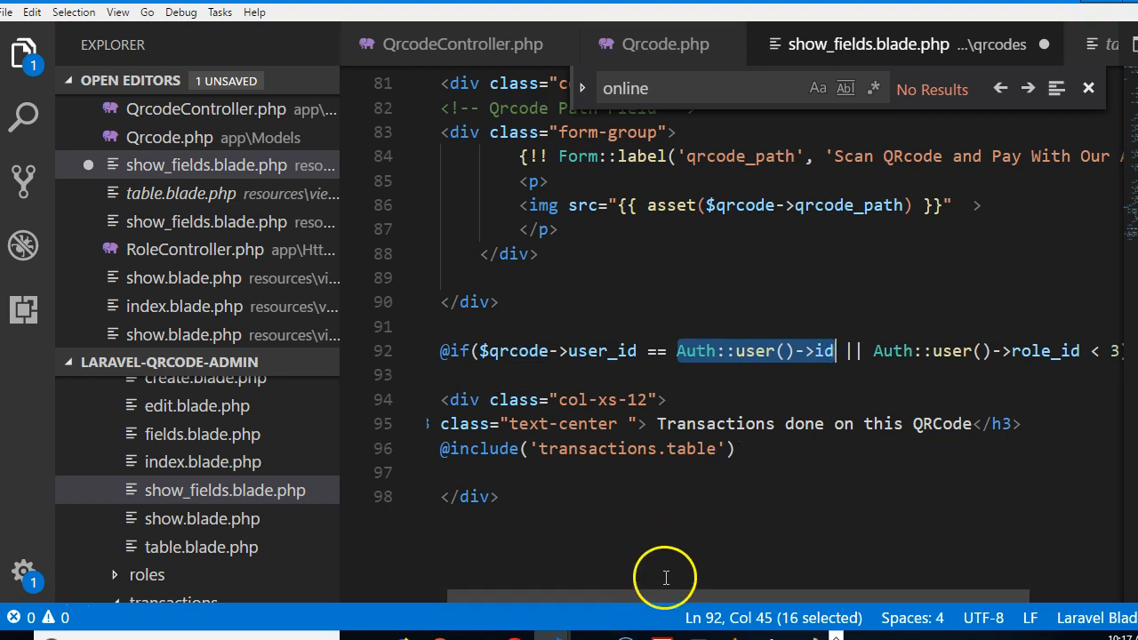
scroll(right, 3)
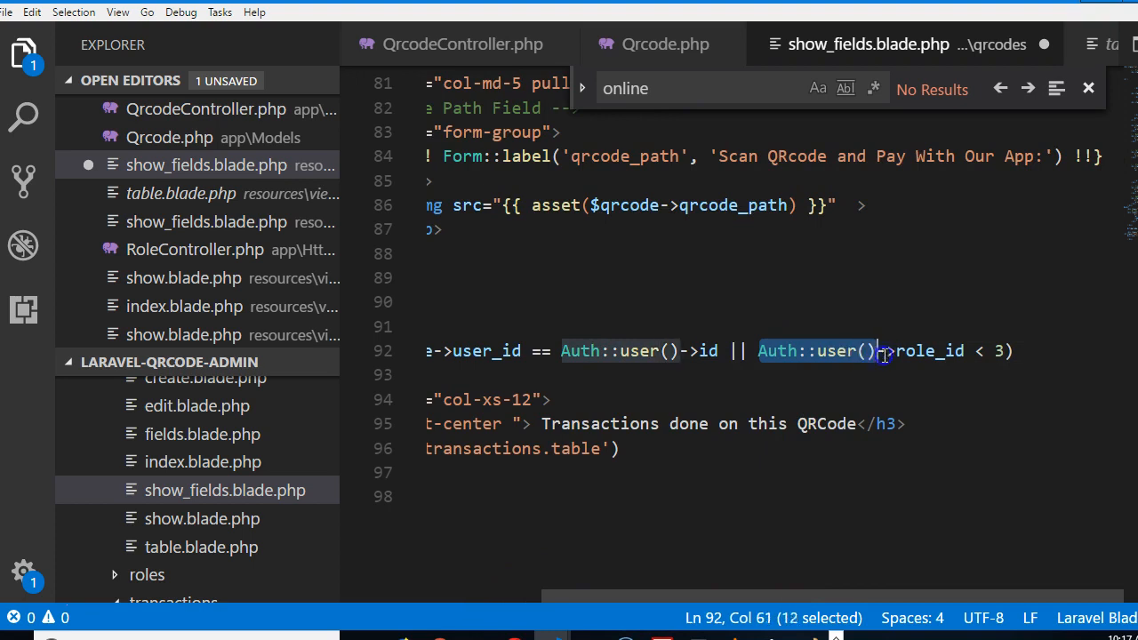
drag(880, 351, 1010, 350)
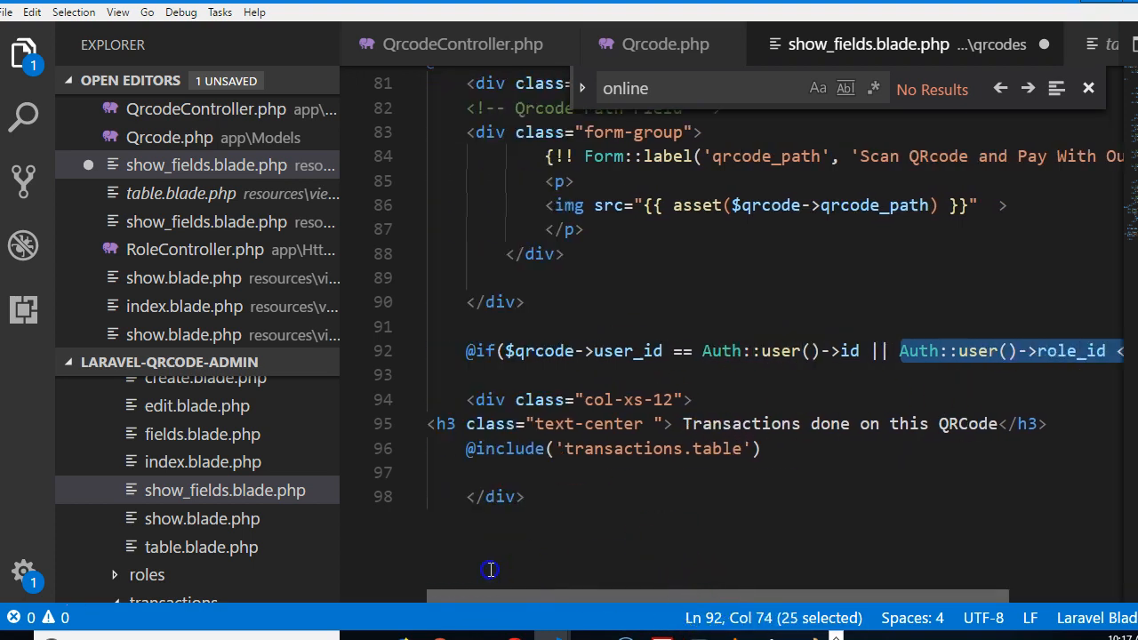
text(@)
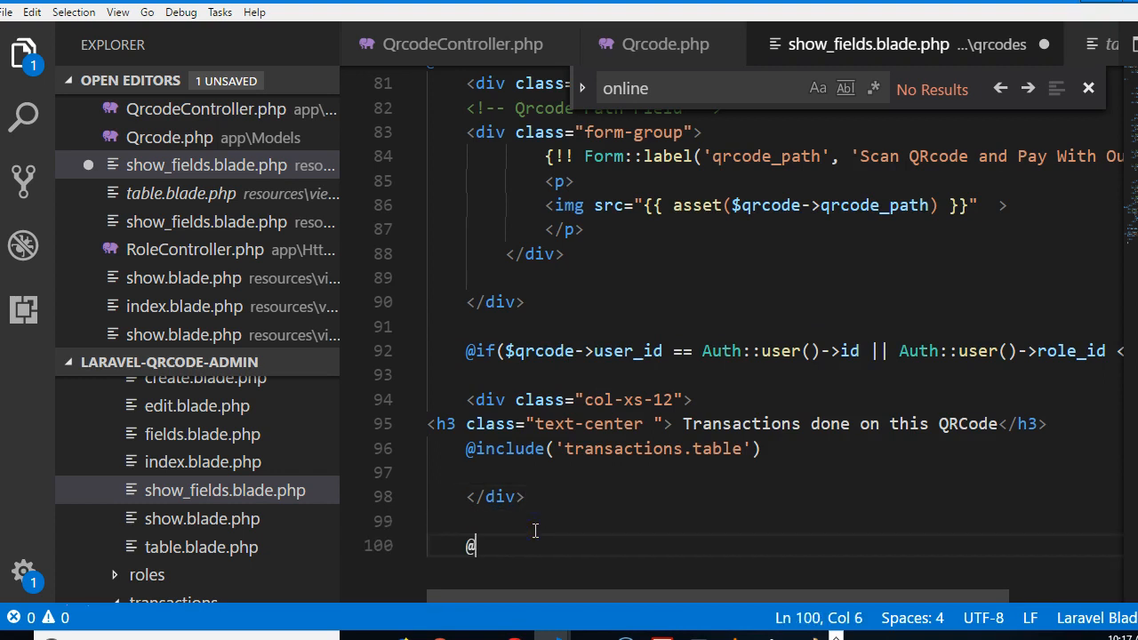
text(endif)
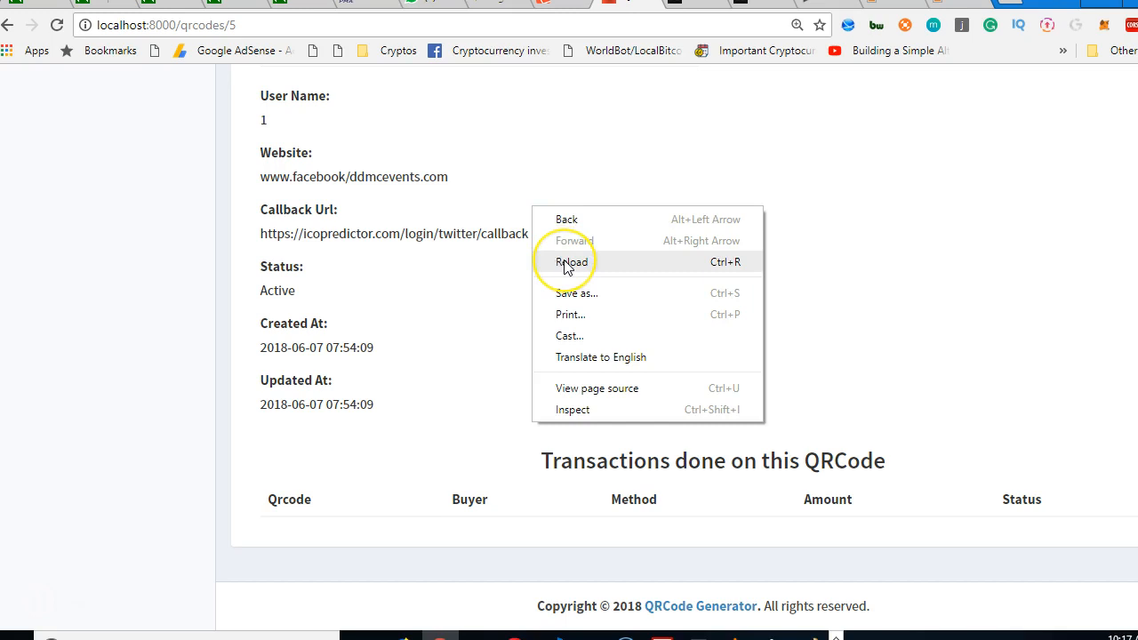
click(569, 262)
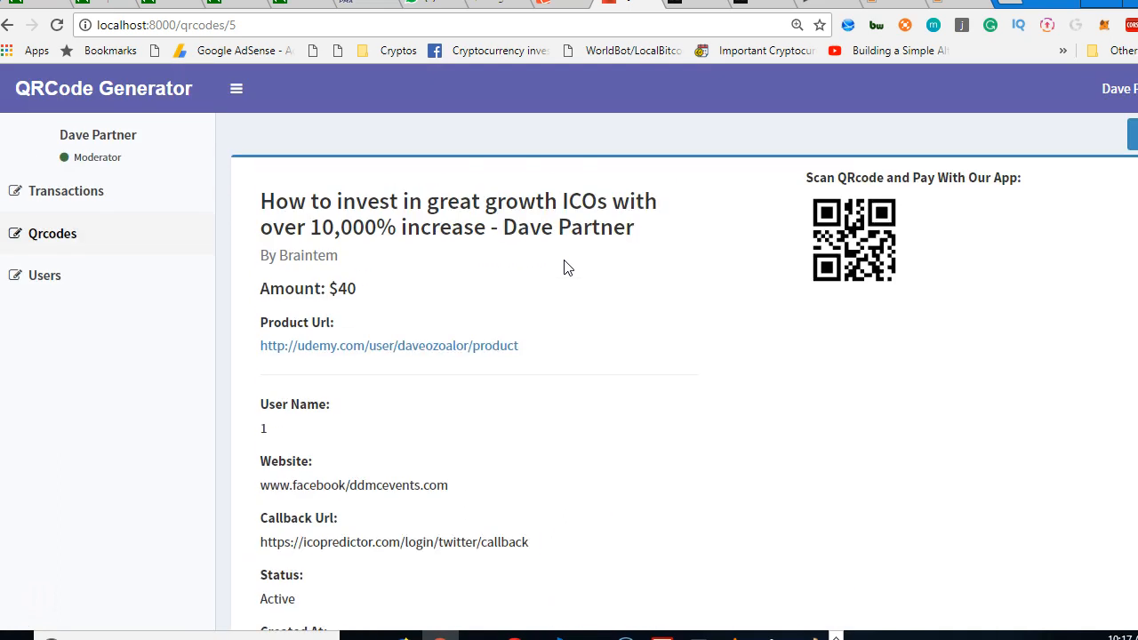
scroll(down, 3)
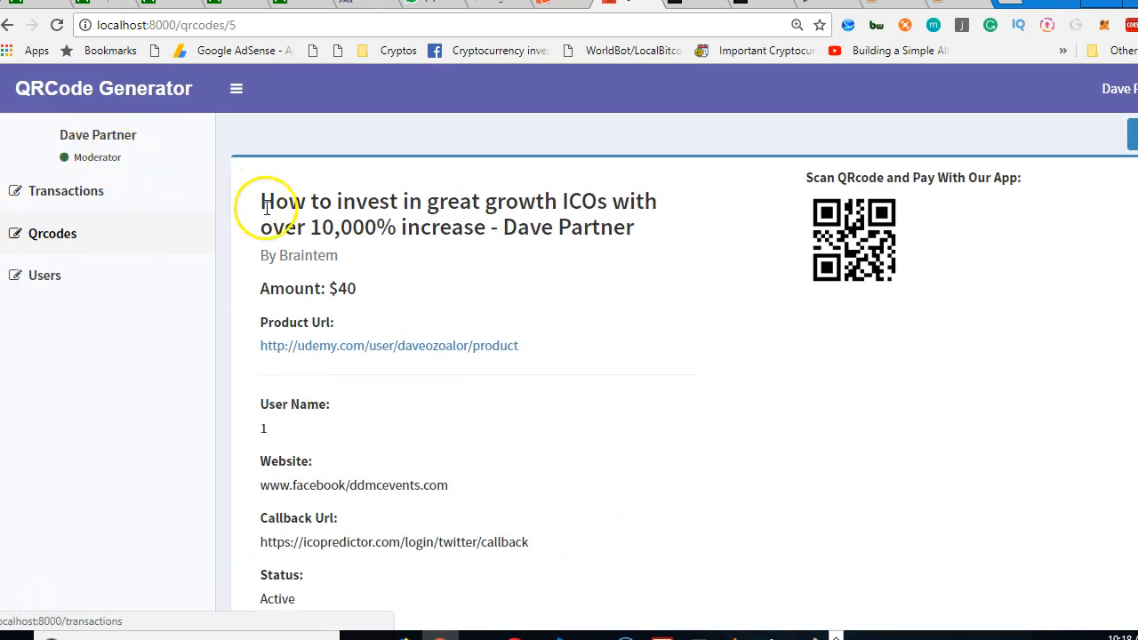
scroll(down, 3)
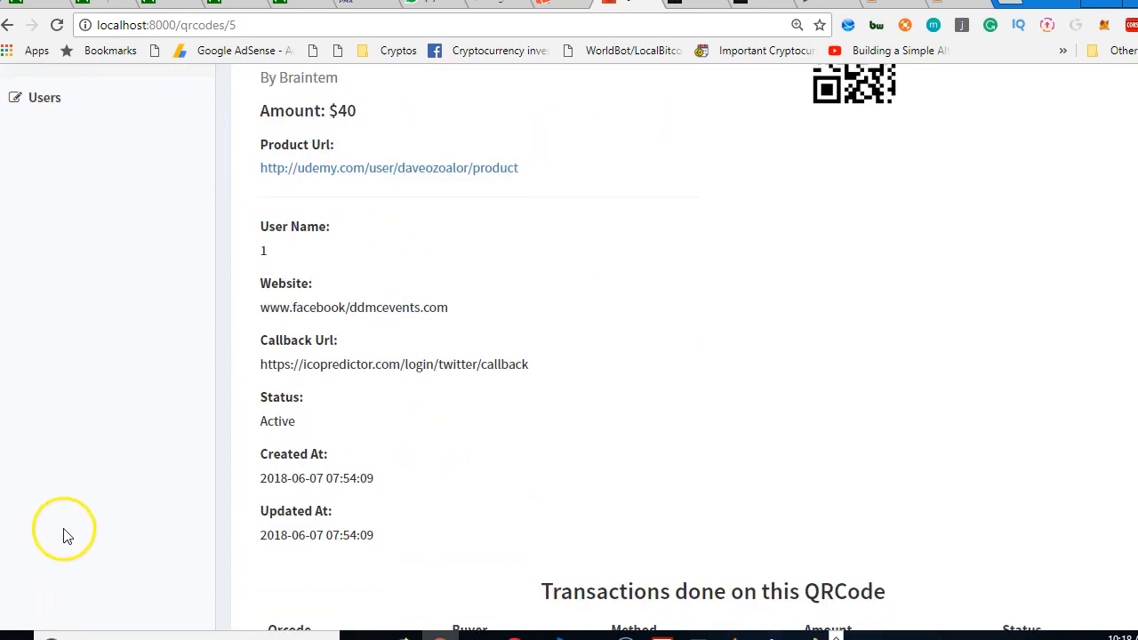